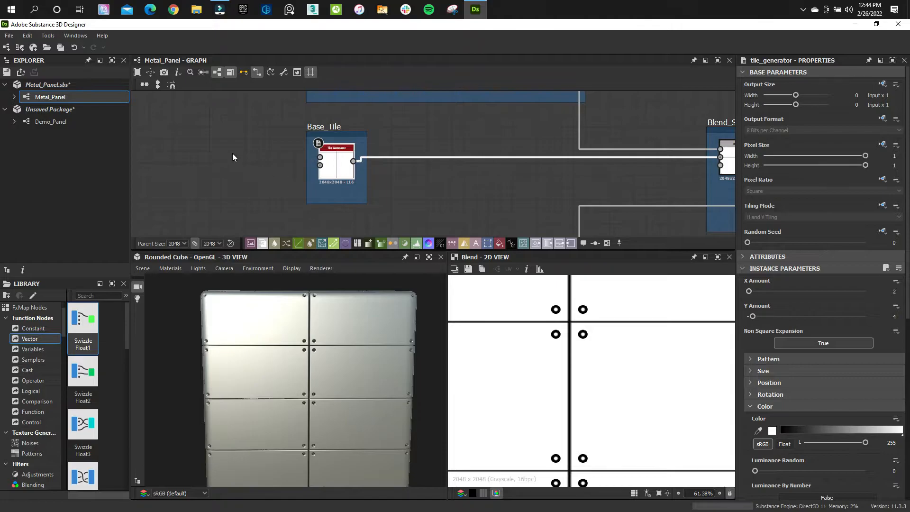
# Open the Demo_Panel graph and add a Tile Generator with a 2×4 brick pattern, tuning the seam width.
pyautogui.click(51, 121)
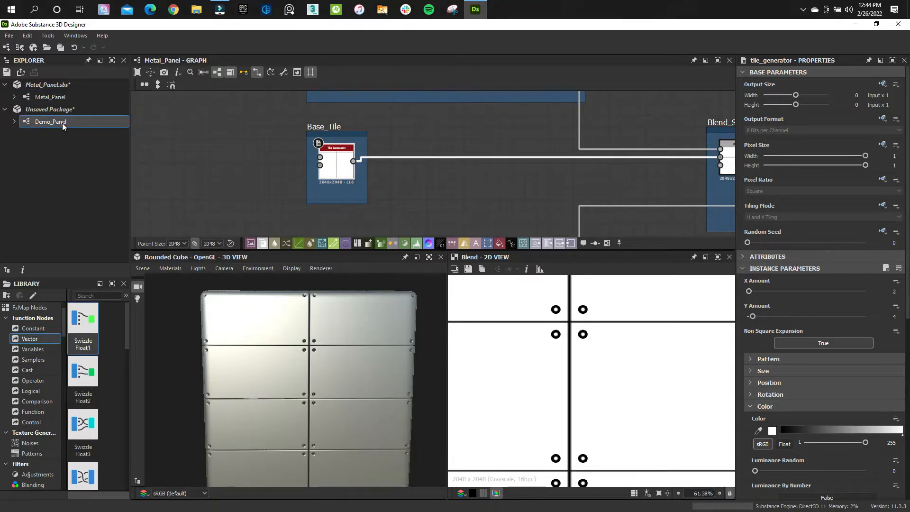
pyautogui.doubleClick(51, 122)
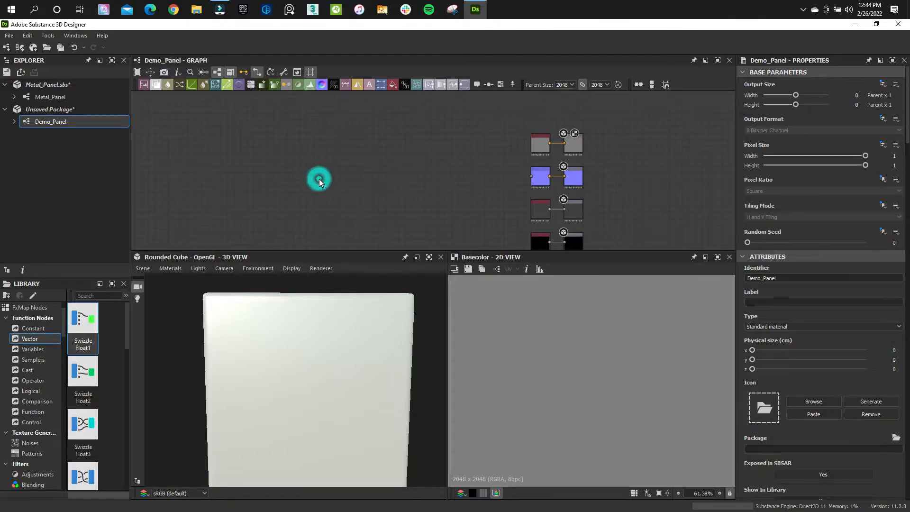
pyautogui.click(433, 171)
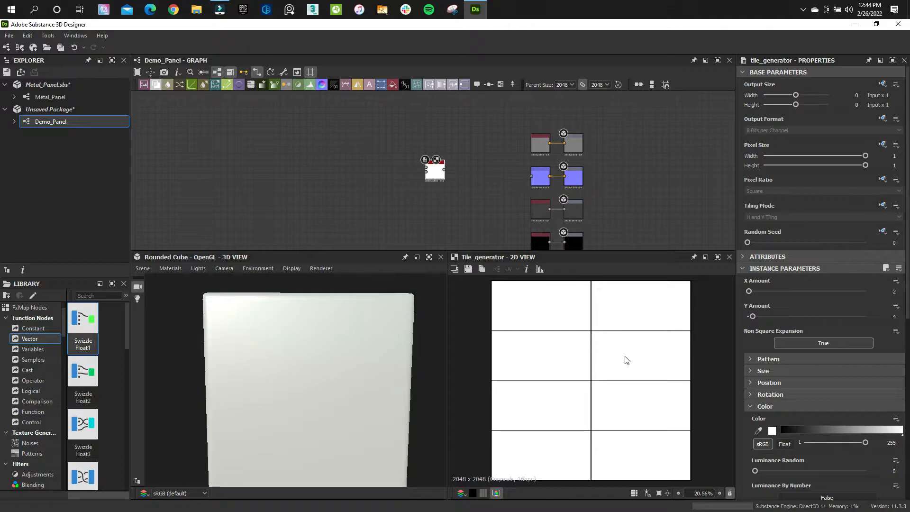
pyautogui.moveTo(647, 364)
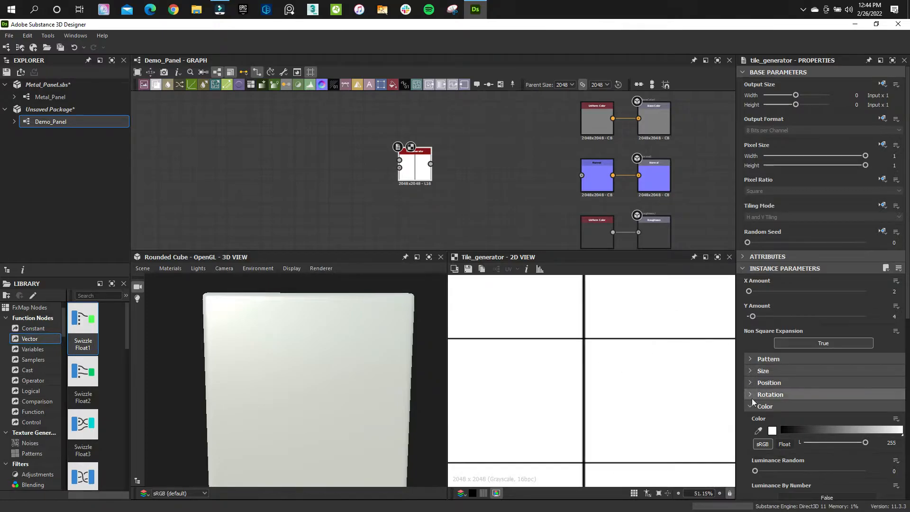
pyautogui.click(768, 359)
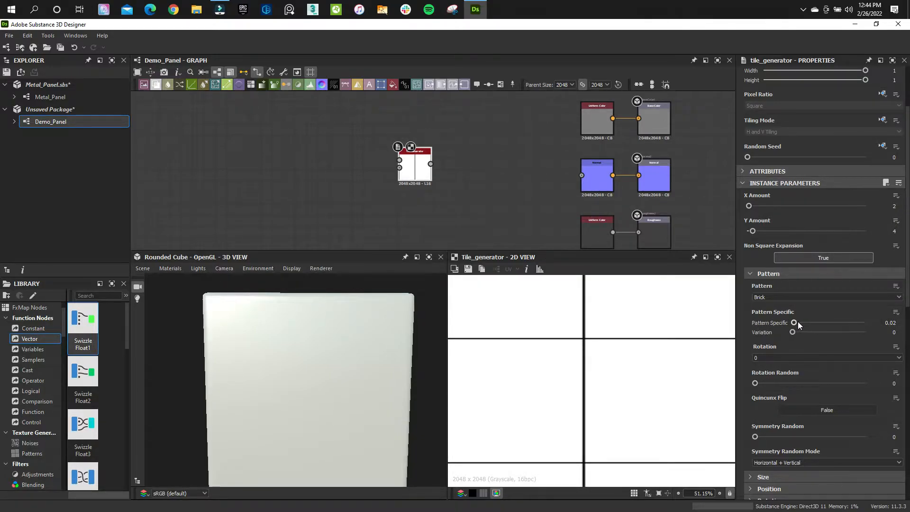
pyautogui.moveTo(794, 323); pyautogui.dragTo(800, 323)
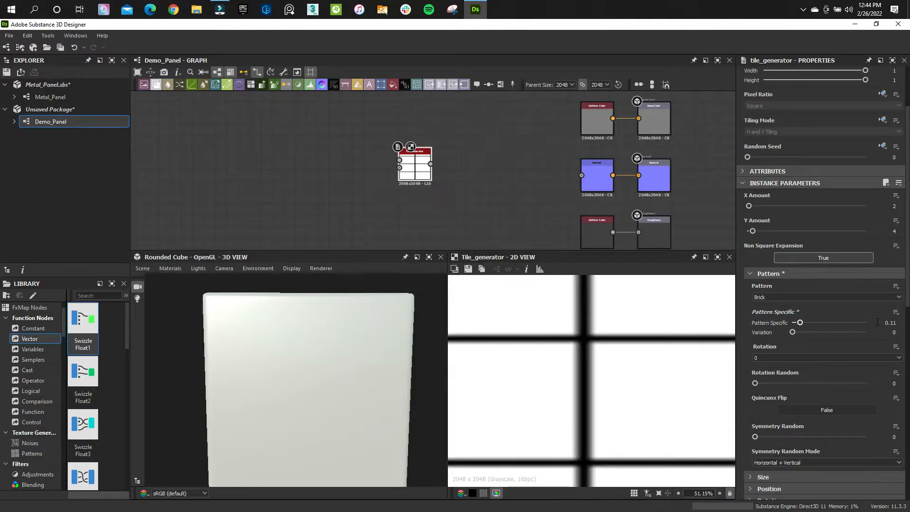
pyautogui.moveTo(800, 323); pyautogui.dragTo(795, 322)
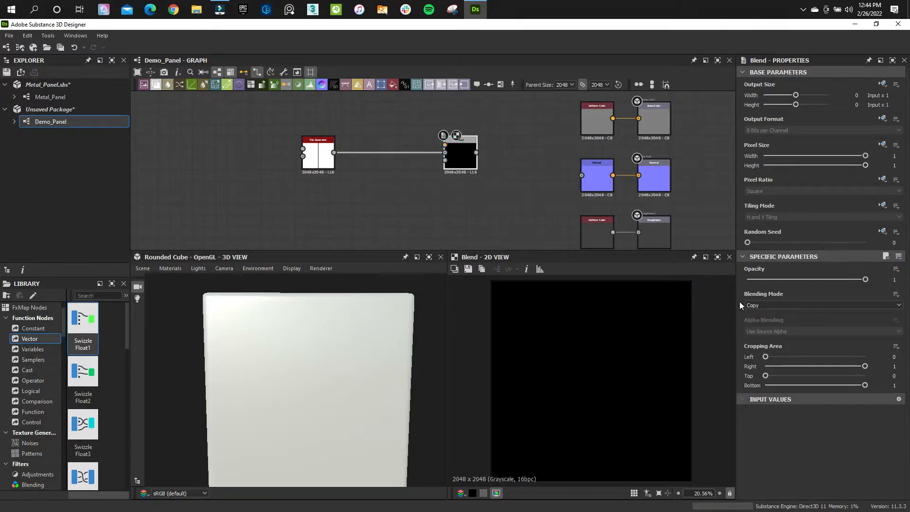
# Set the Blend node's blending mode to Subtract, with the brick grid as background.
pyautogui.click(821, 305)
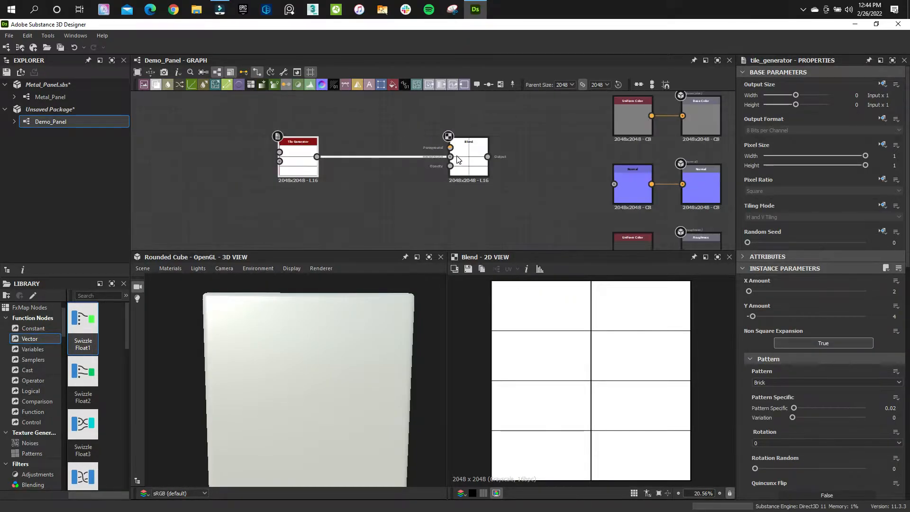
pyautogui.click(469, 158)
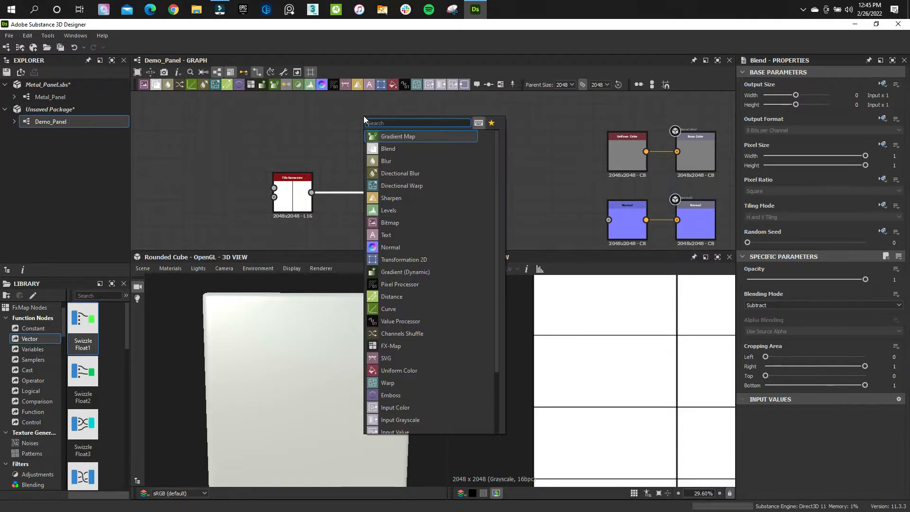
# Add a Disc Shape node scaled down to 0.09 as the Blend foreground hole.
pyautogui.write('sh')
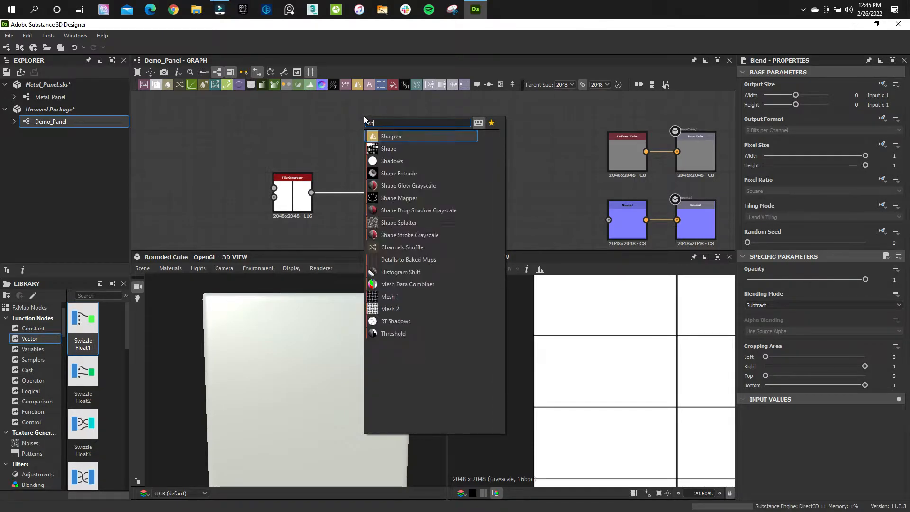
pyautogui.click(391, 136)
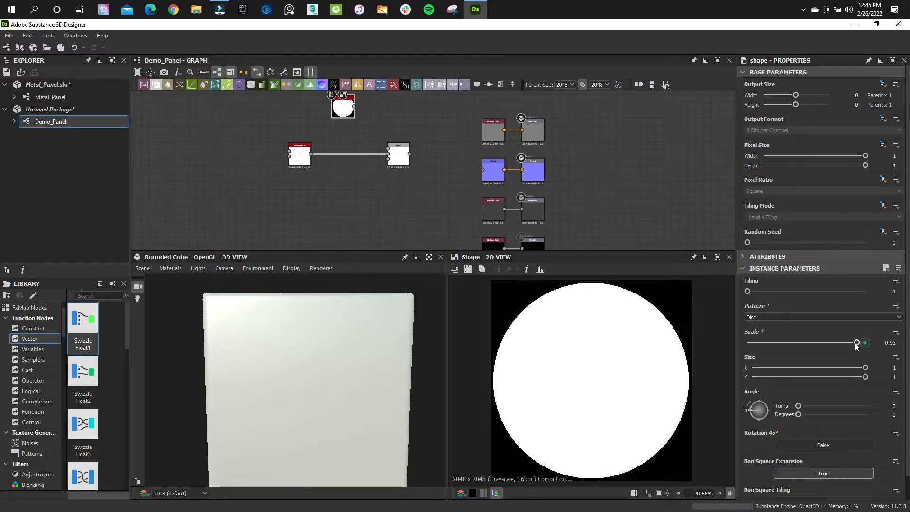
pyautogui.moveTo(859, 343); pyautogui.dragTo(758, 342)
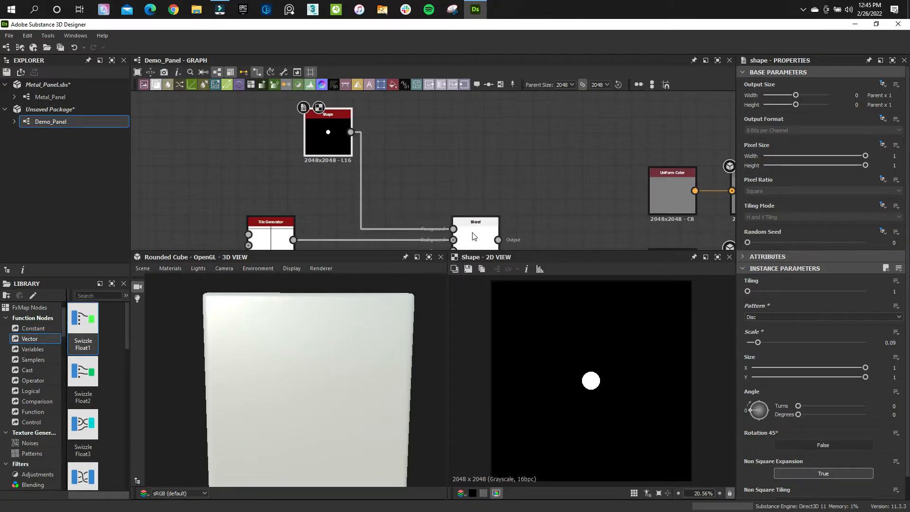
pyautogui.click(476, 222)
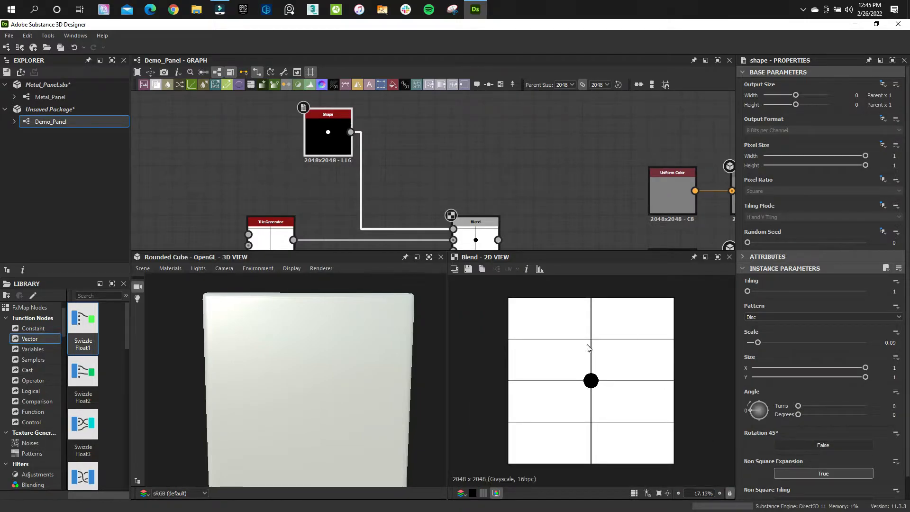
pyautogui.moveTo(564, 354)
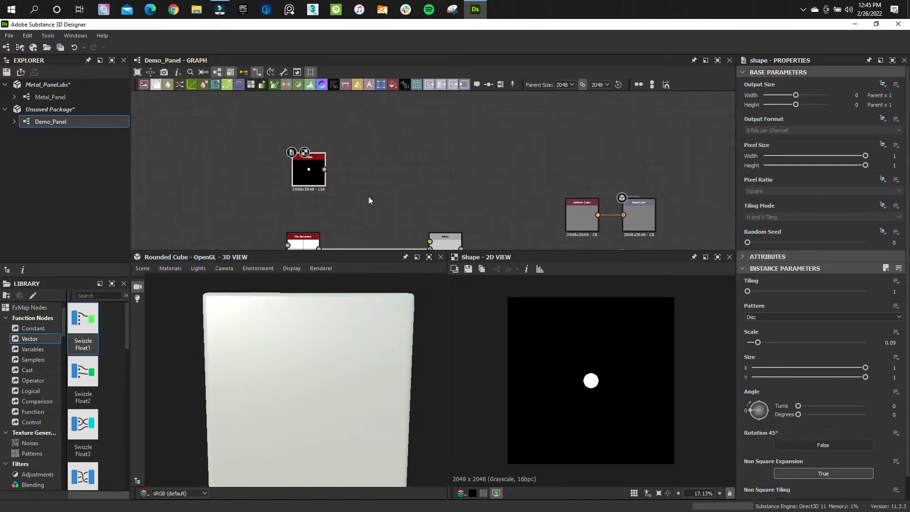
# Add a Tile Sampler fed by the disc, using Pattern Input, with shape scale raised to 0.22.
pyautogui.moveTo(323, 163); pyautogui.dragTo(433, 140)
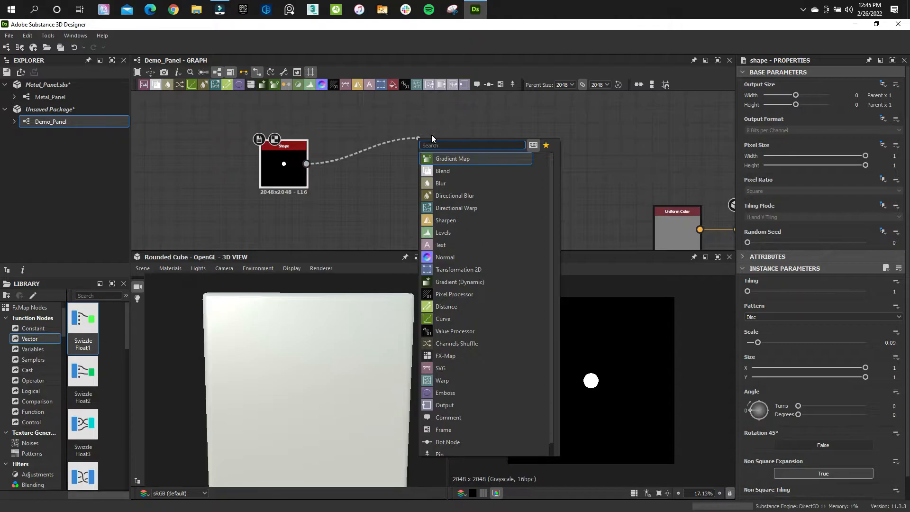
pyautogui.write('til')
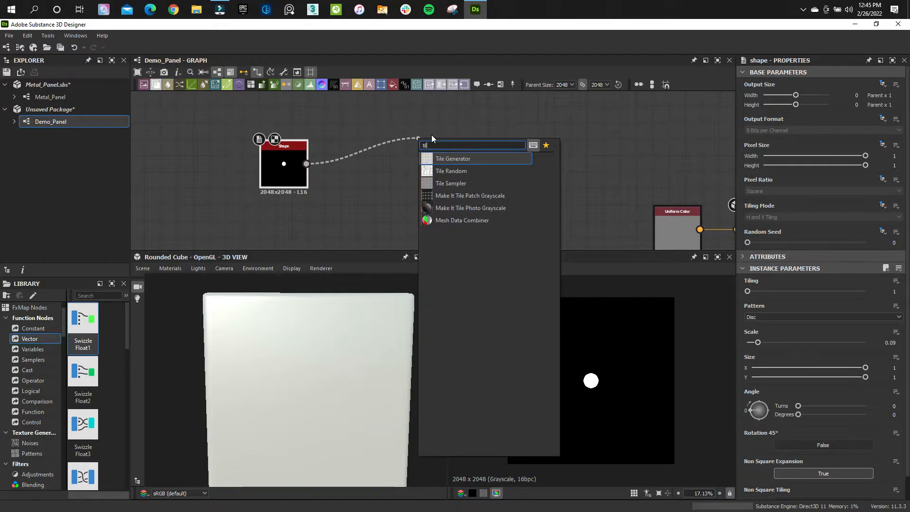
pyautogui.click(451, 183)
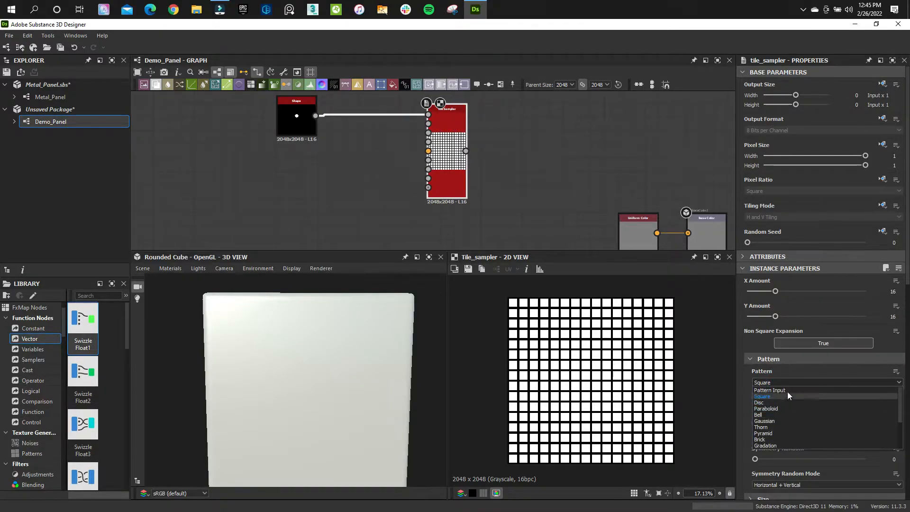
pyautogui.click(771, 390)
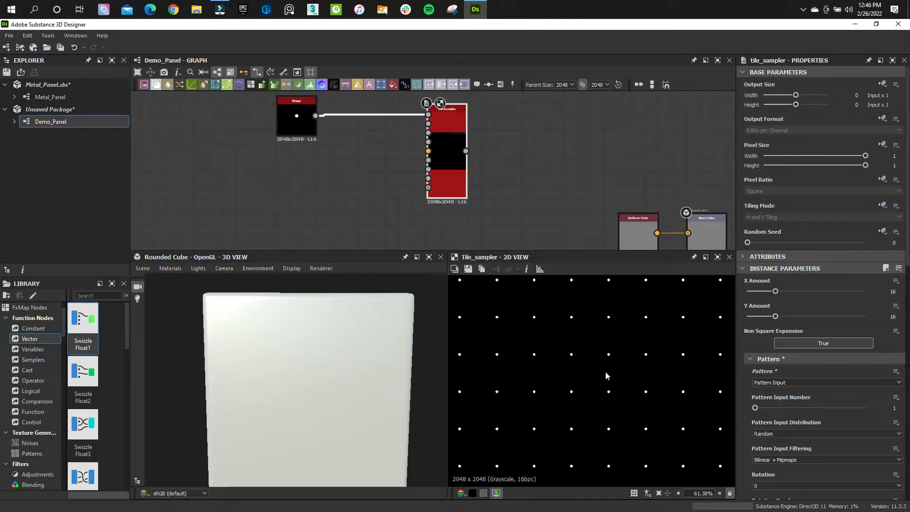
pyautogui.scroll(-3)
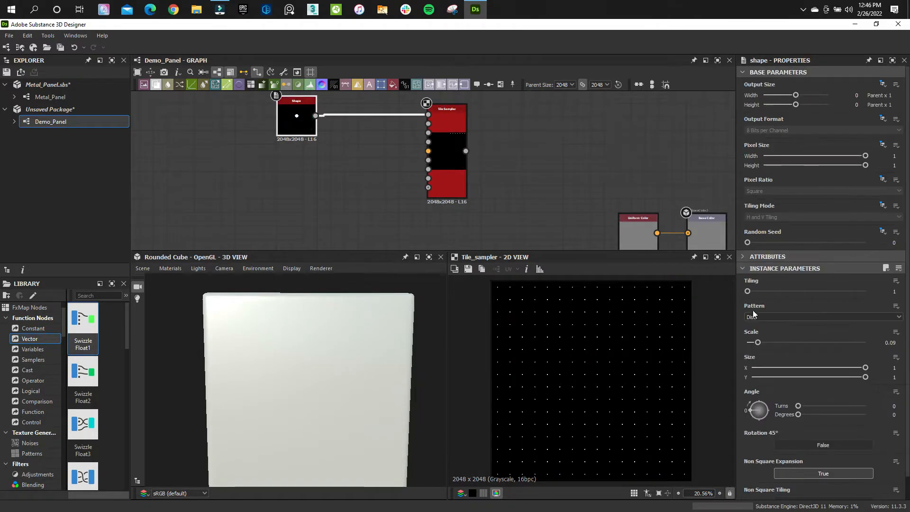
pyautogui.moveTo(758, 342); pyautogui.dragTo(773, 342)
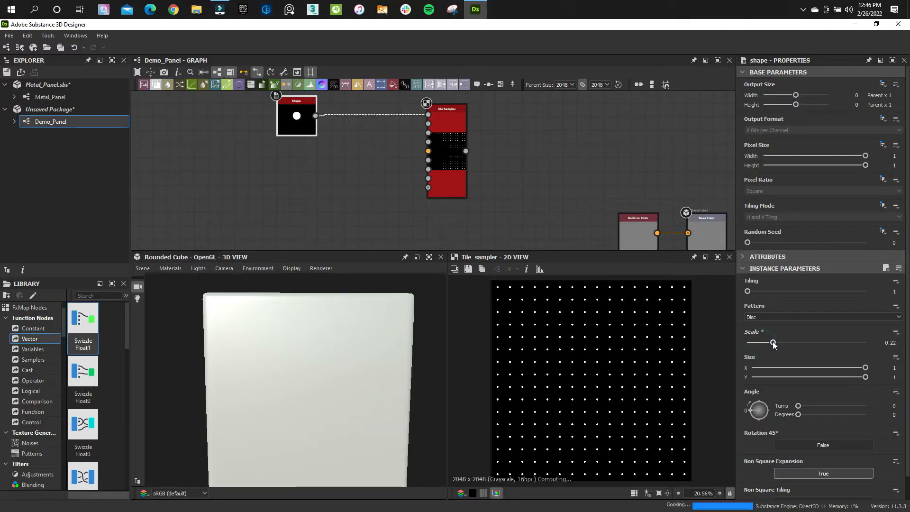
pyautogui.moveTo(774, 343); pyautogui.dragTo(777, 342)
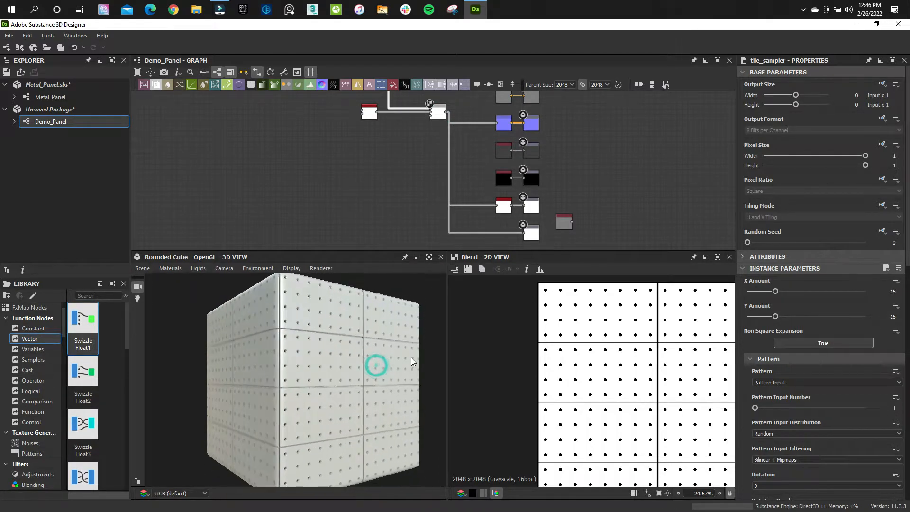
# Scroll to view the perforated brick panels on the Rounded Cube.
pyautogui.scroll(-3)
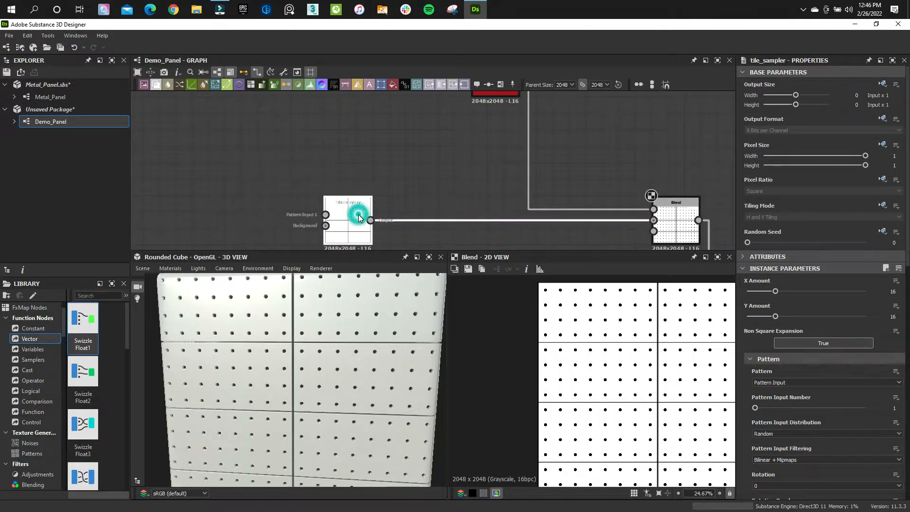
# Add an Edge Detect node on the brick grid and raise its edge width to about 6.
pyautogui.click(347, 215)
pyautogui.write('ed')
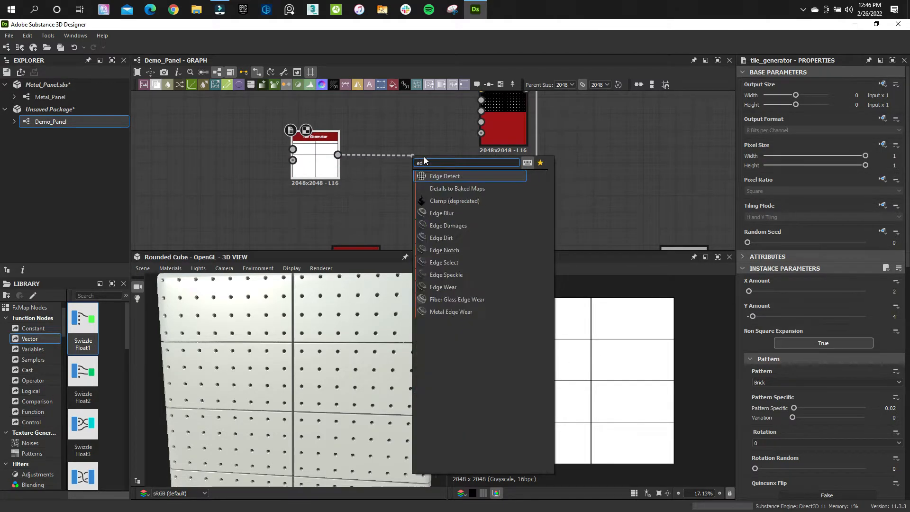
pyautogui.click(444, 176)
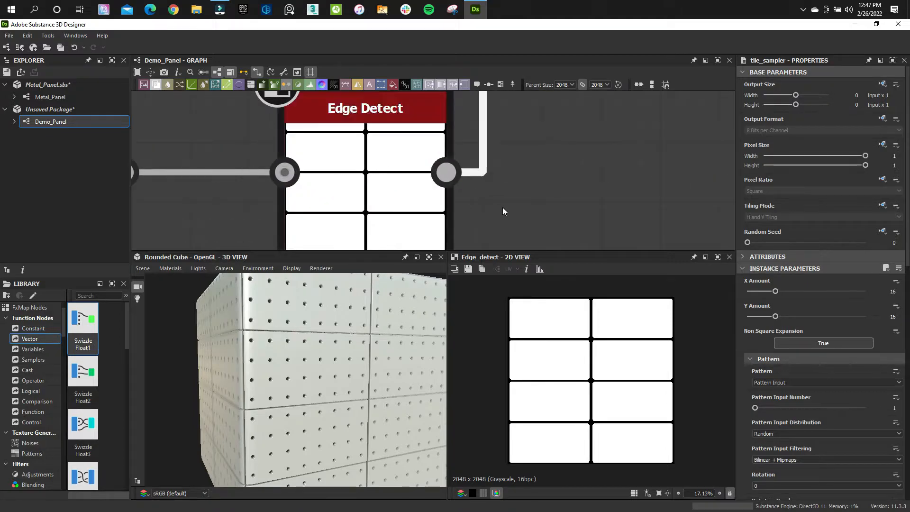
pyautogui.moveTo(519, 173)
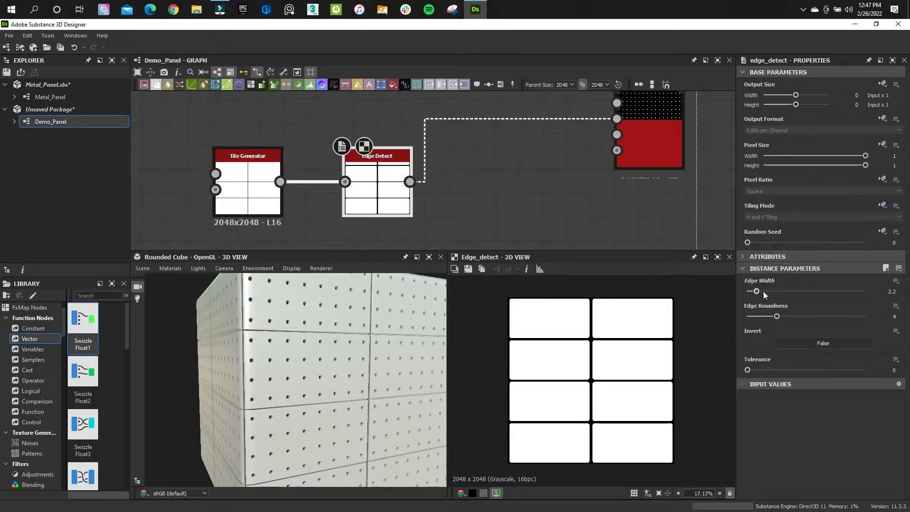
pyautogui.moveTo(756, 291); pyautogui.dragTo(787, 290)
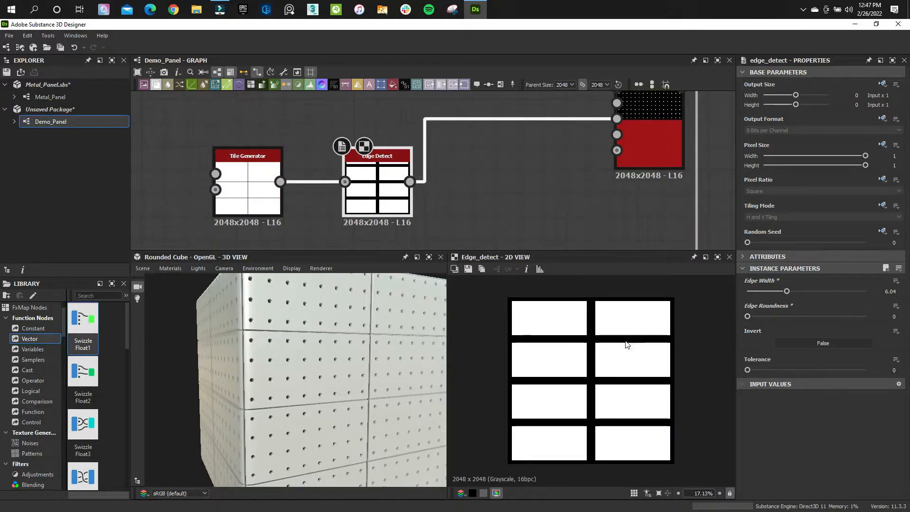
pyautogui.moveTo(598, 362)
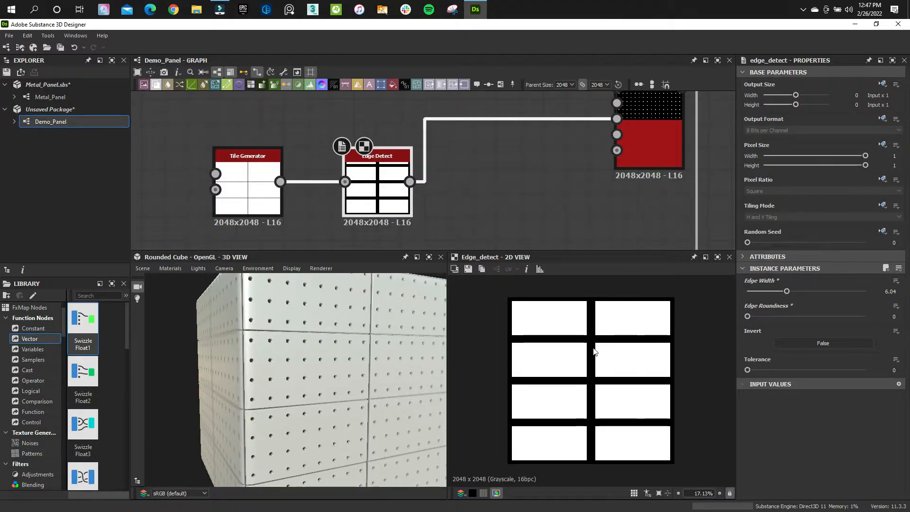
pyautogui.moveTo(626, 338)
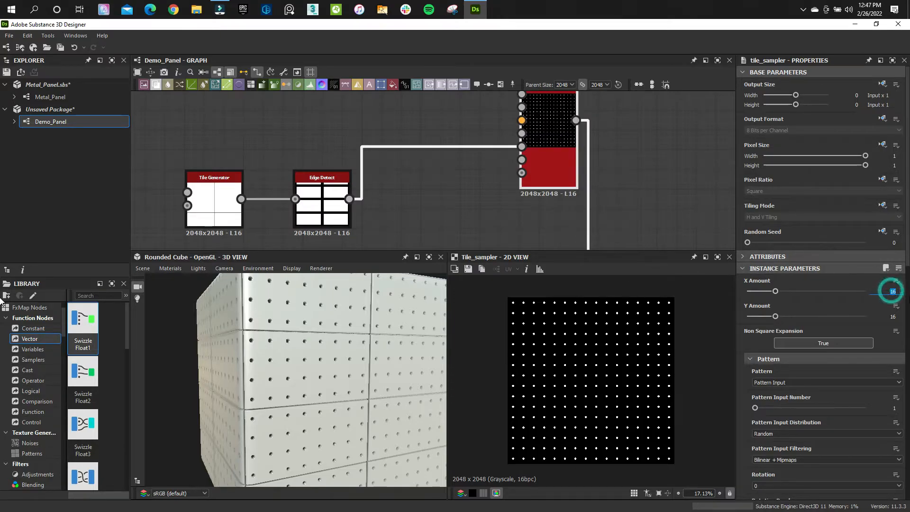
# Set the Tile Sampler to 22 by 24 holes with Pattern Bounding Box mask sampling.
pyautogui.moveTo(775, 290); pyautogui.dragTo(787, 290)
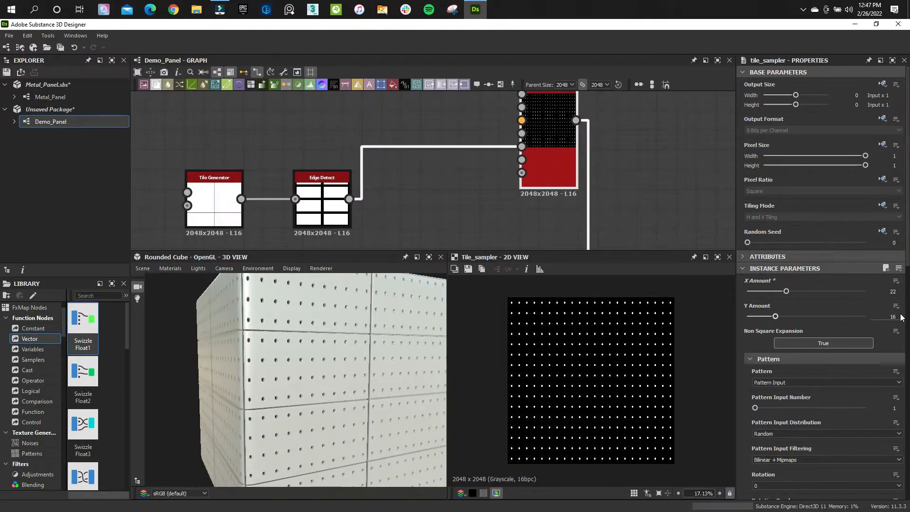
pyautogui.moveTo(775, 316); pyautogui.dragTo(790, 316)
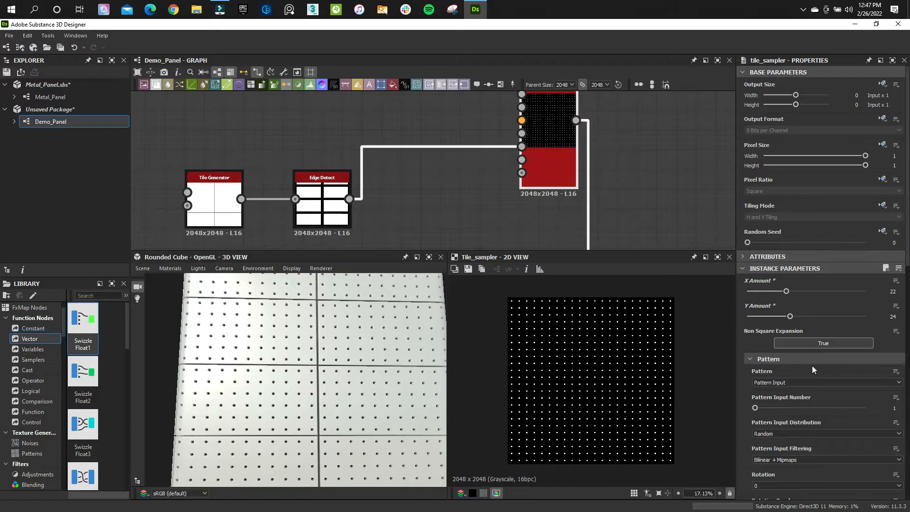
pyautogui.scroll(-3)
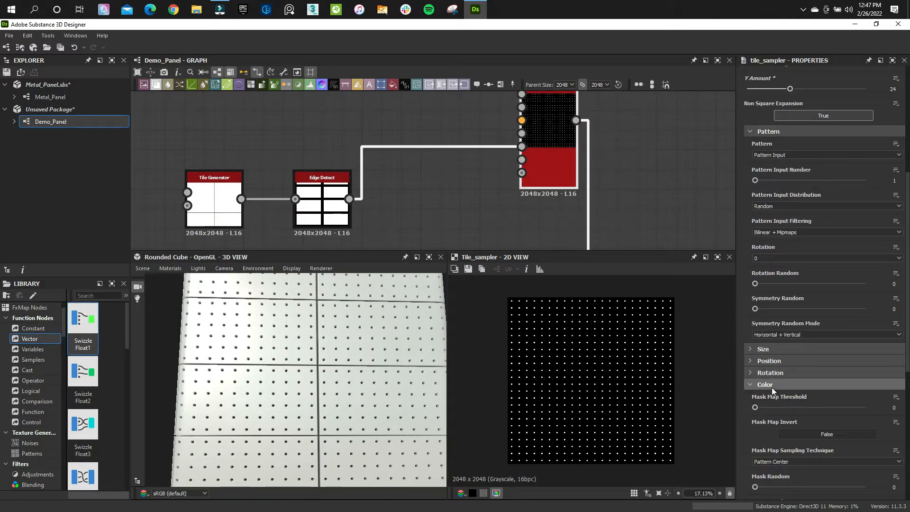
pyautogui.scroll(-3)
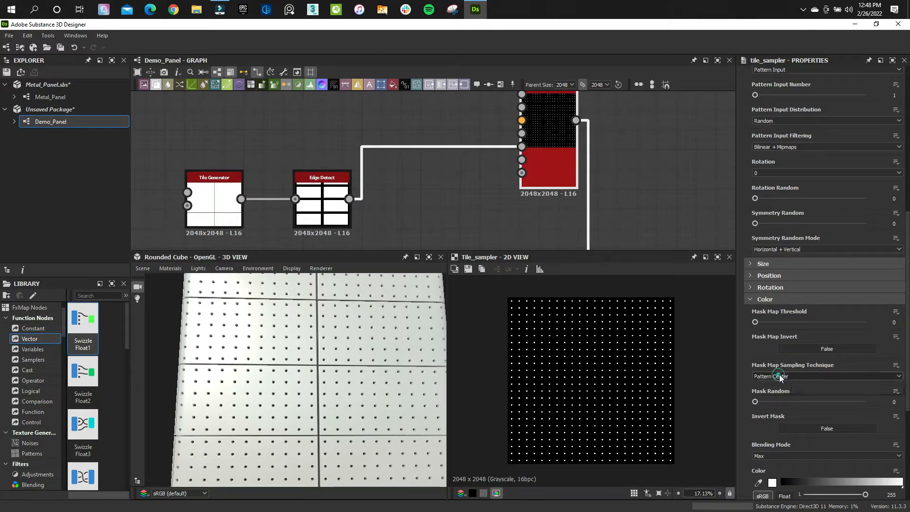
pyautogui.click(826, 376)
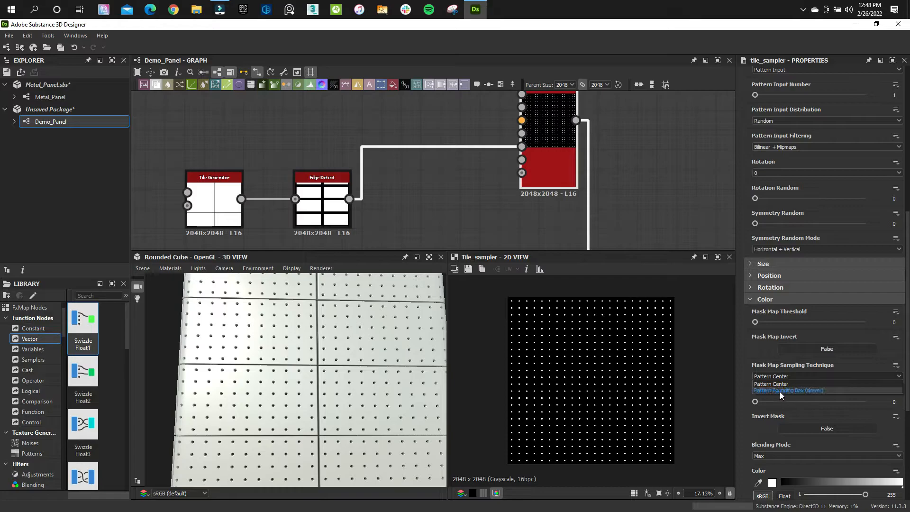
pyautogui.click(788, 390)
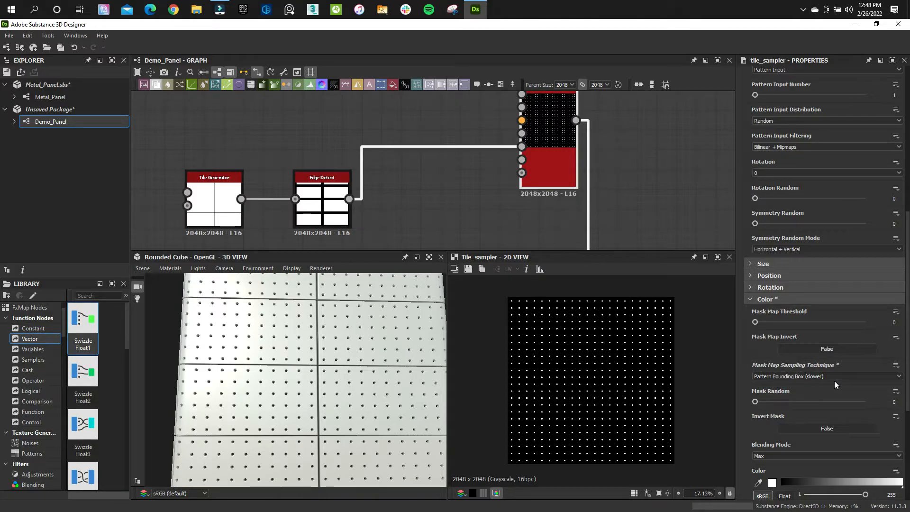
pyautogui.moveTo(807, 350)
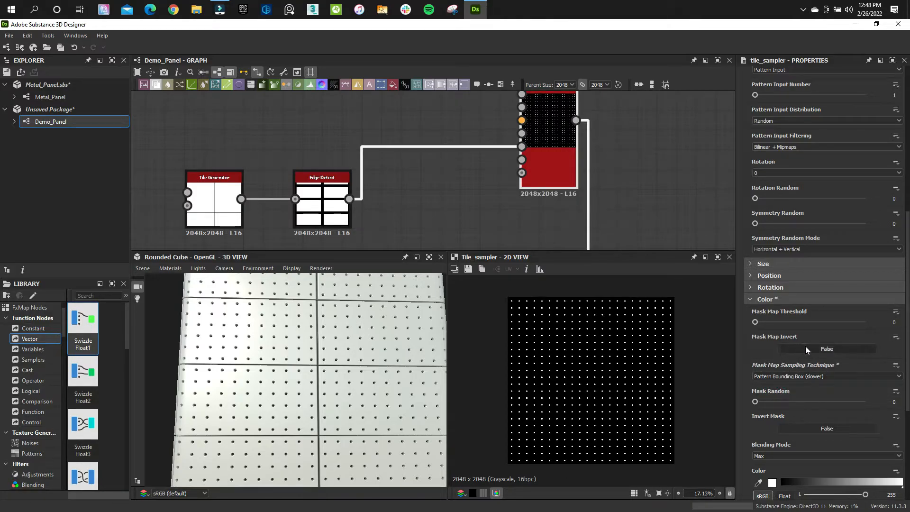
# Try mask threshold values around 0.06, then test the inverted mask.
pyautogui.moveTo(756, 322); pyautogui.dragTo(775, 322)
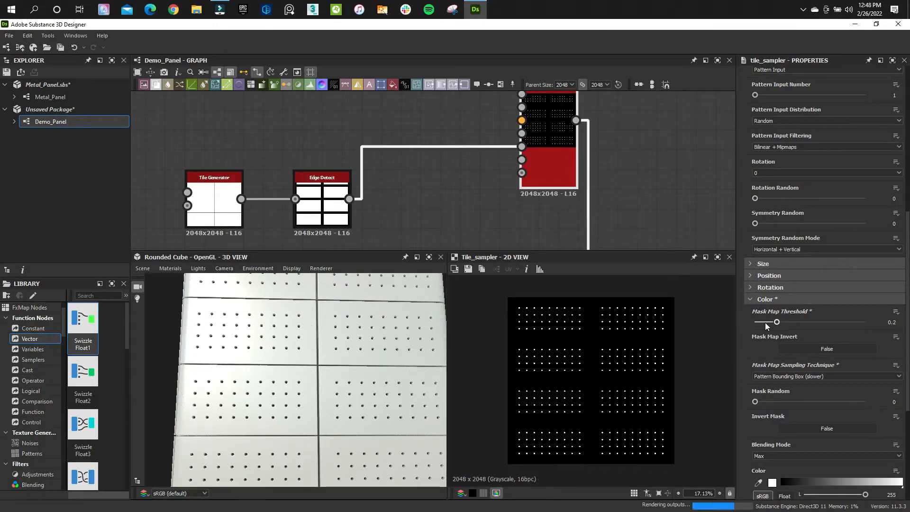
pyautogui.moveTo(769, 321); pyautogui.dragTo(763, 321)
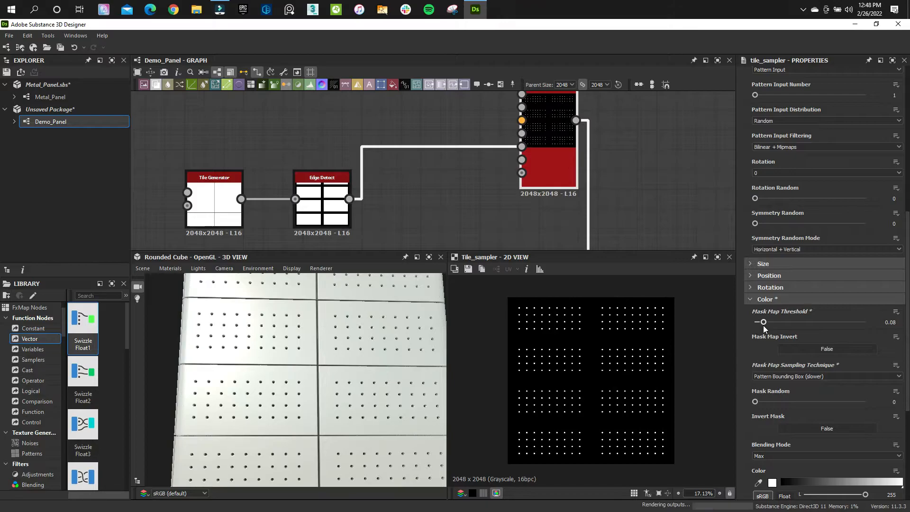
pyautogui.moveTo(763, 322); pyautogui.dragTo(755, 321)
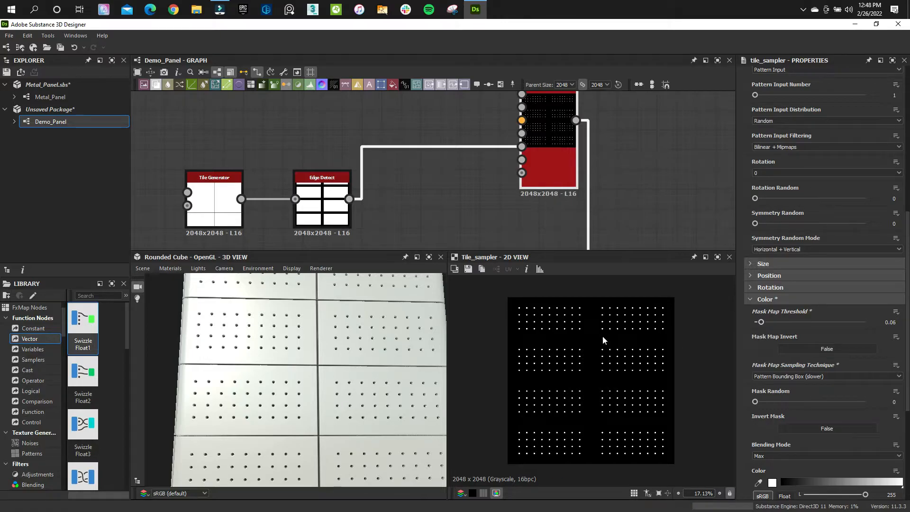
pyautogui.moveTo(594, 333)
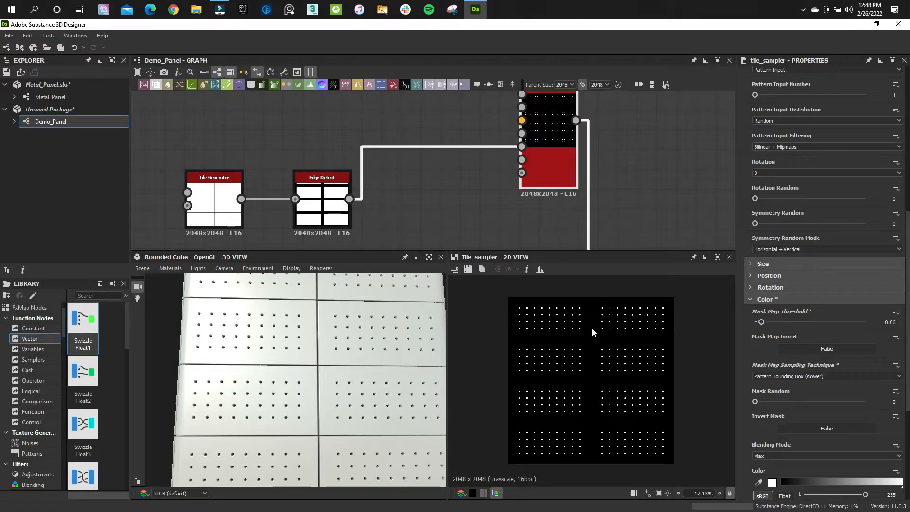
pyautogui.moveTo(779, 341)
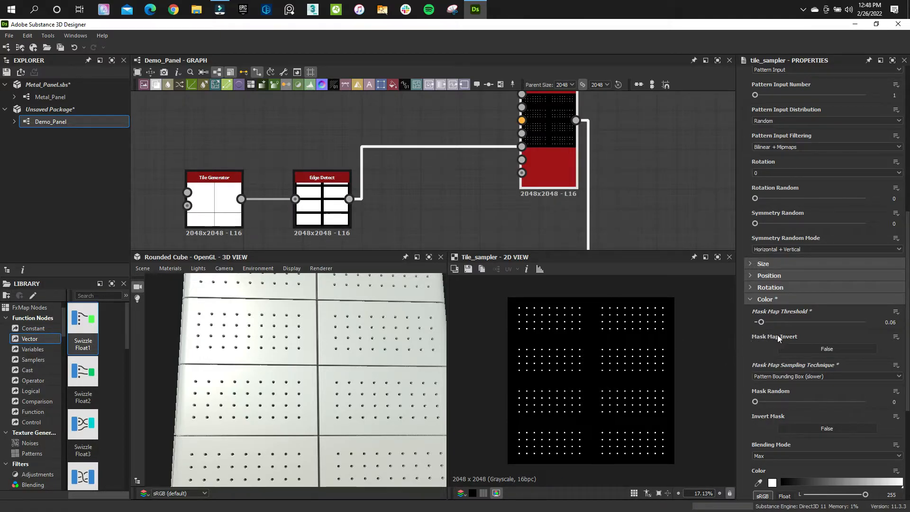
pyautogui.click(826, 350)
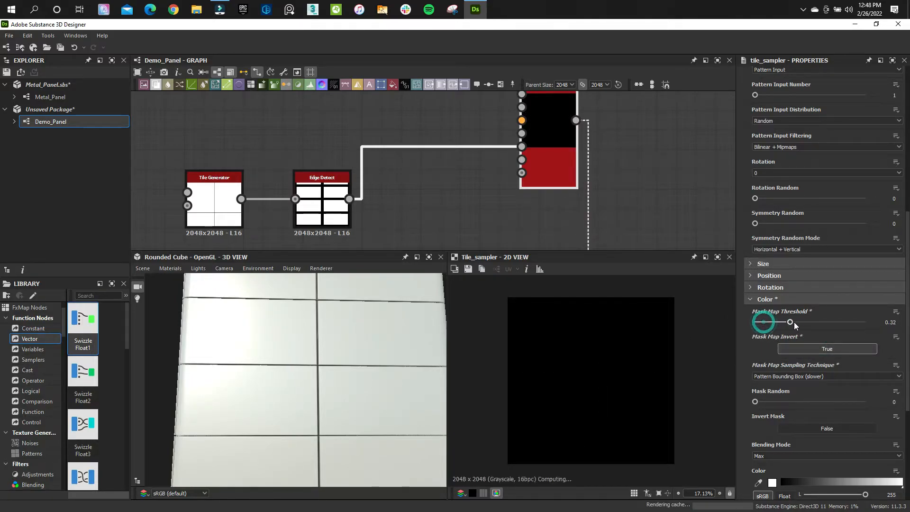
pyautogui.moveTo(790, 322); pyautogui.dragTo(761, 322)
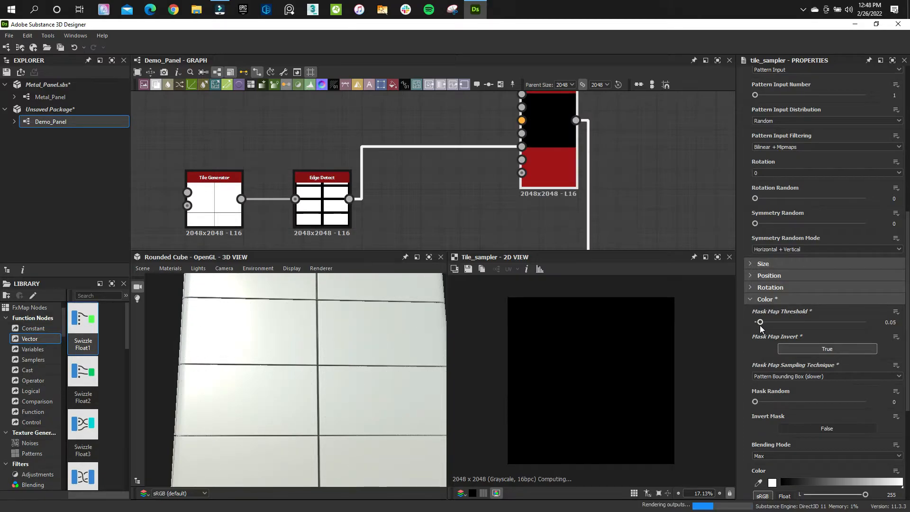
pyautogui.moveTo(761, 322); pyautogui.dragTo(757, 321)
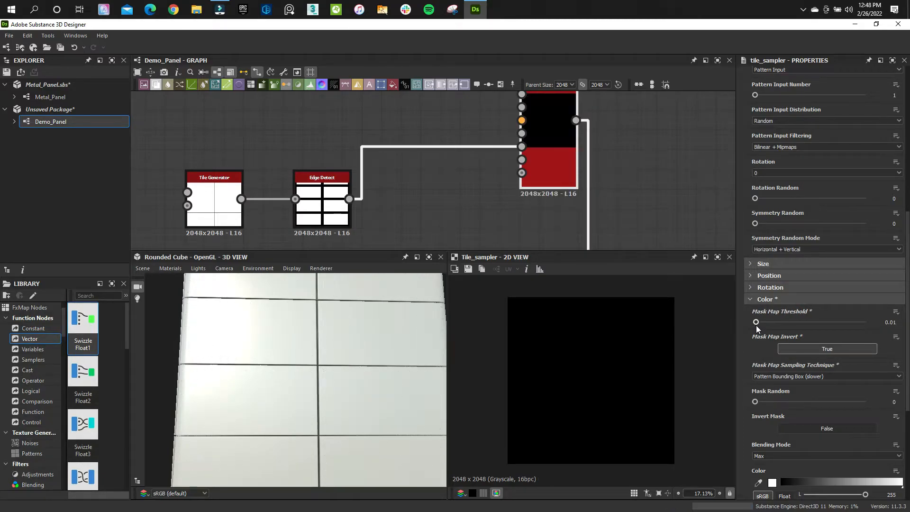
pyautogui.moveTo(756, 321); pyautogui.dragTo(790, 322)
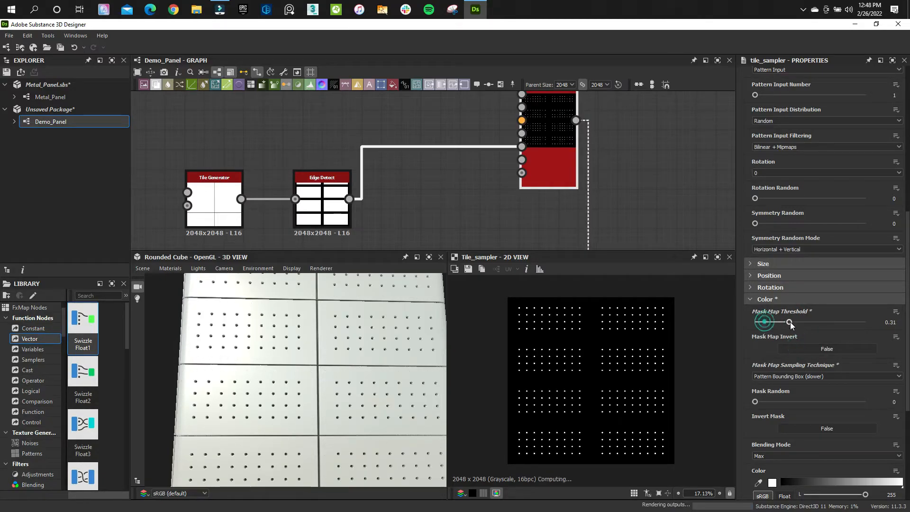
# Re-enable mask inversion and bring the mask threshold down to zero.
pyautogui.click(827, 348)
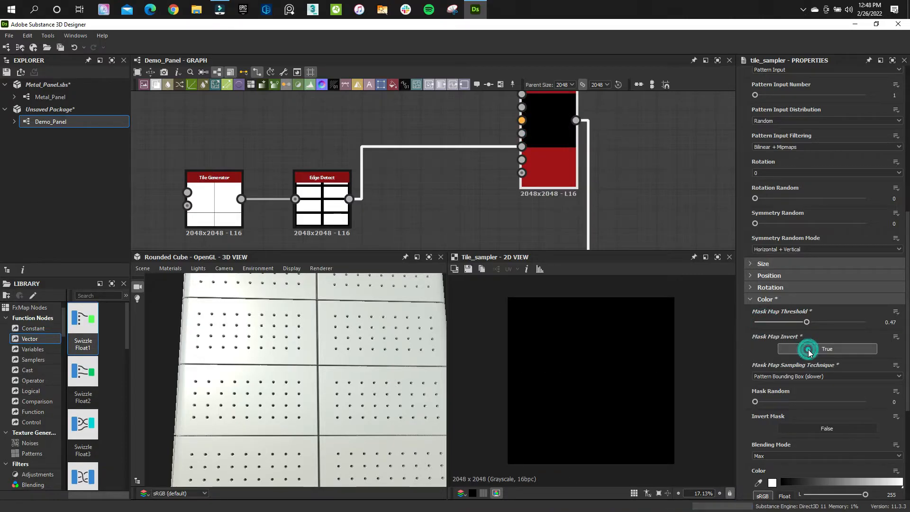
pyautogui.moveTo(806, 321); pyautogui.dragTo(761, 321)
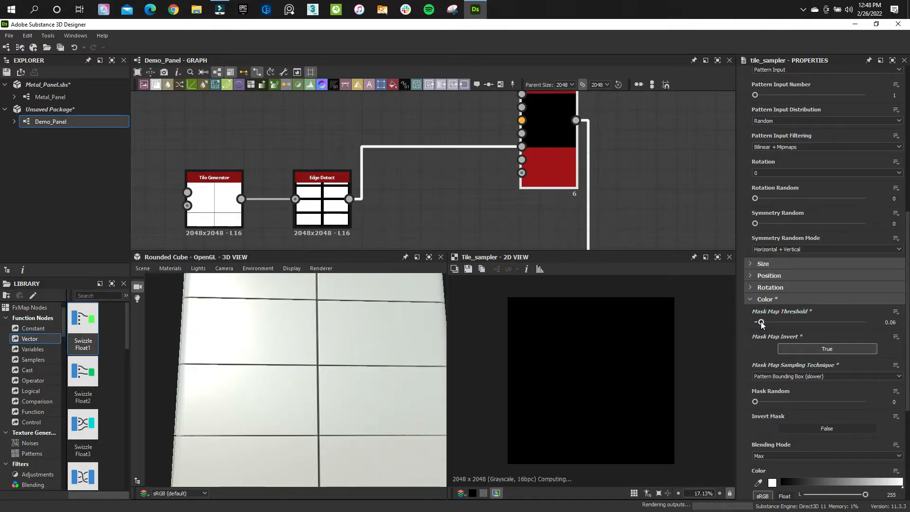
pyautogui.moveTo(763, 323); pyautogui.dragTo(758, 323)
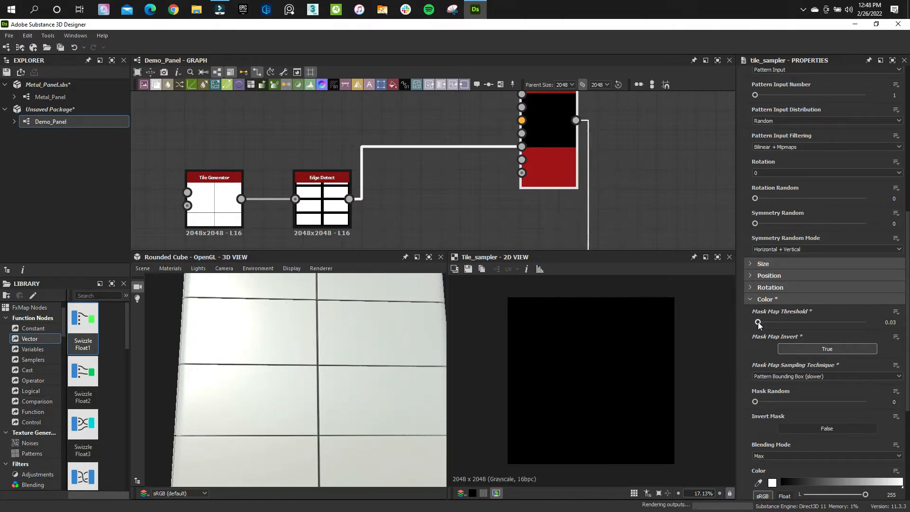
pyautogui.moveTo(758, 323); pyautogui.dragTo(755, 323)
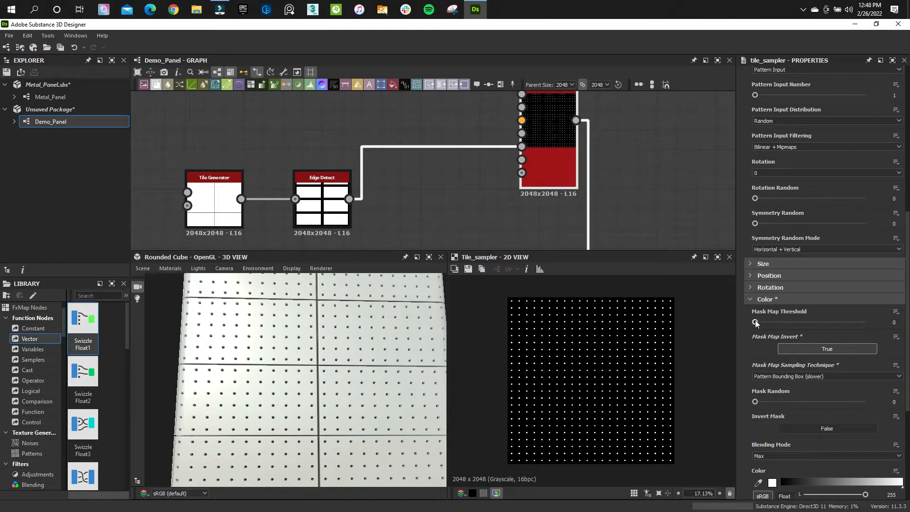
pyautogui.moveTo(758, 326)
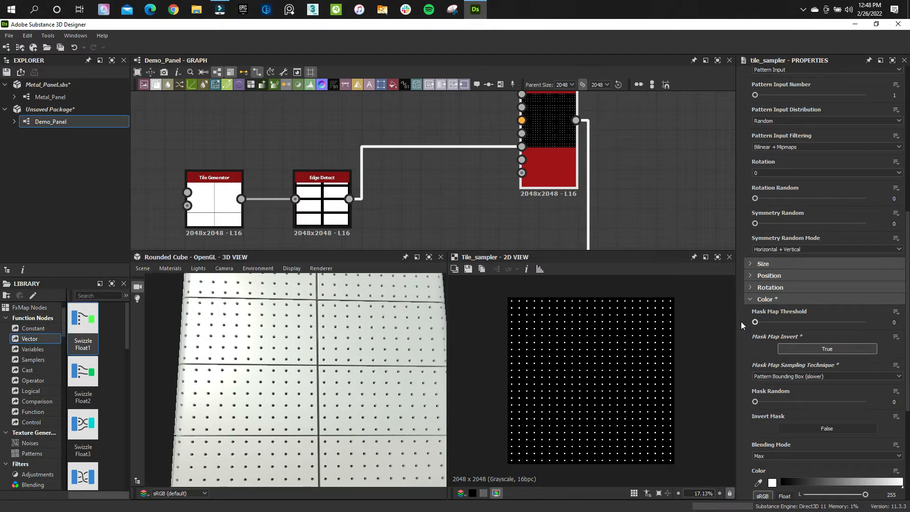
pyautogui.moveTo(755, 323); pyautogui.dragTo(761, 322)
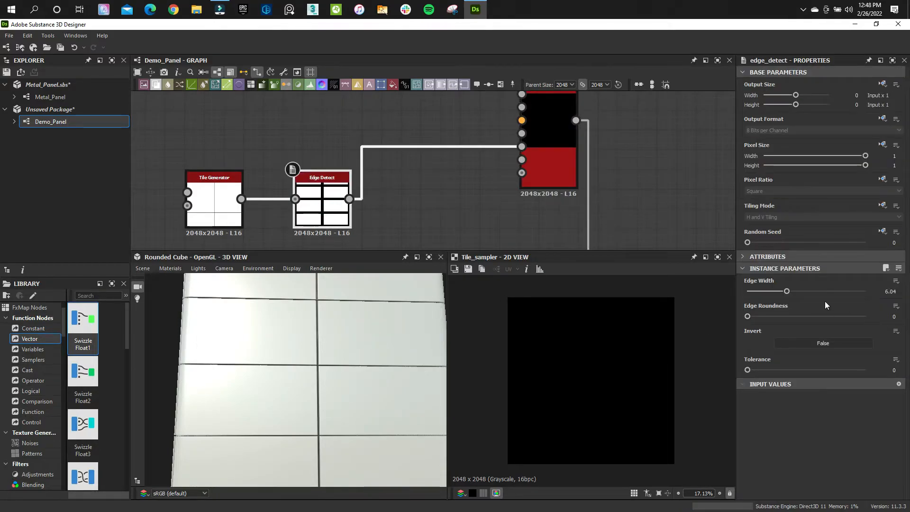
# Thin the Edge Detect seams to an edge width around 4 and show its output.
pyautogui.moveTo(787, 290); pyautogui.dragTo(754, 291)
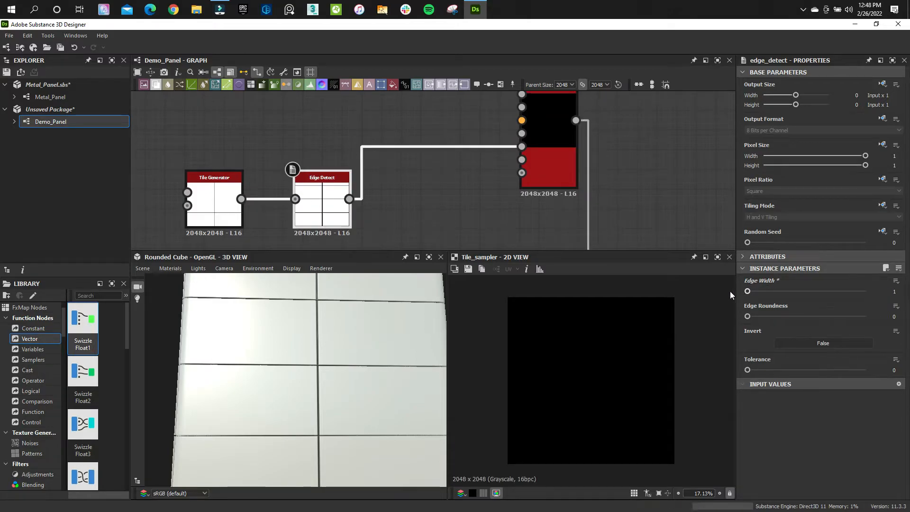
pyautogui.moveTo(747, 318); pyautogui.dragTo(757, 317)
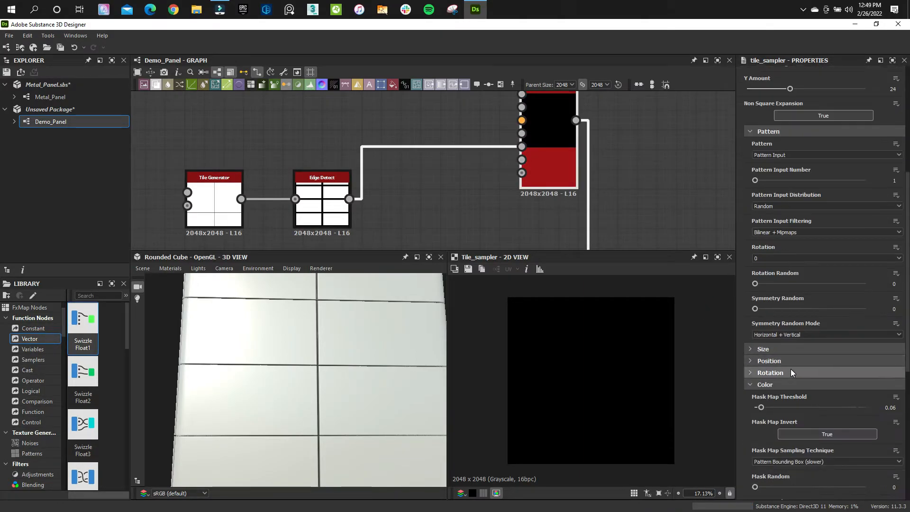
pyautogui.moveTo(761, 407); pyautogui.dragTo(794, 407)
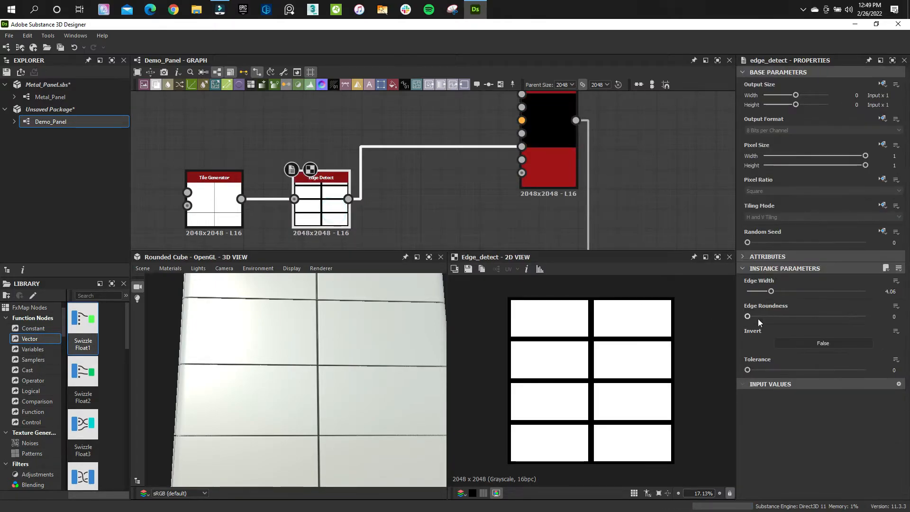
# Adjust Edge Detect's edge width back and forth, settling on a thick seam around 8.68.
pyautogui.moveTo(771, 290); pyautogui.dragTo(748, 290)
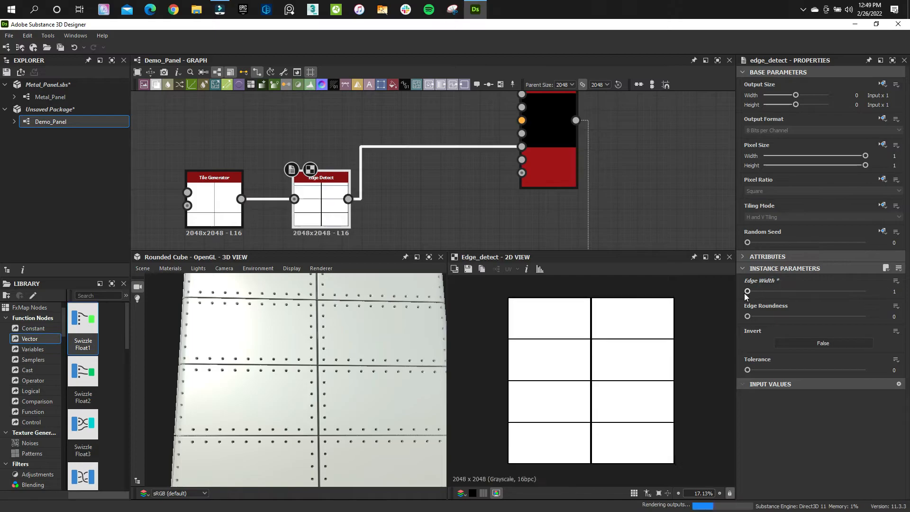
pyautogui.moveTo(748, 291); pyautogui.dragTo(766, 291)
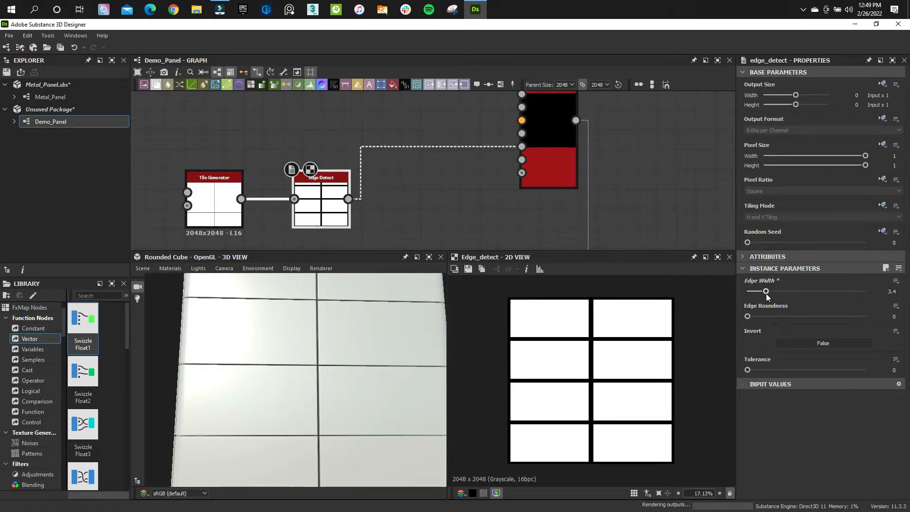
pyautogui.moveTo(765, 291); pyautogui.dragTo(794, 290)
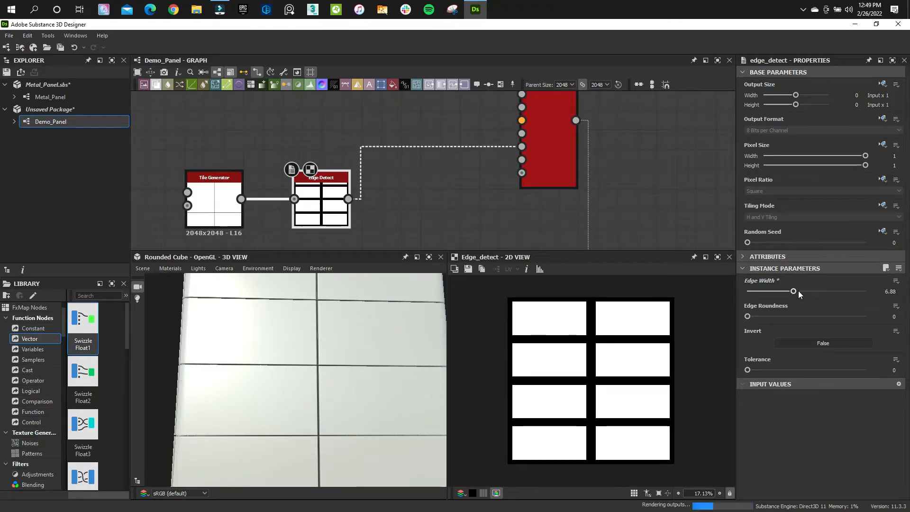
pyautogui.moveTo(794, 290); pyautogui.dragTo(810, 291)
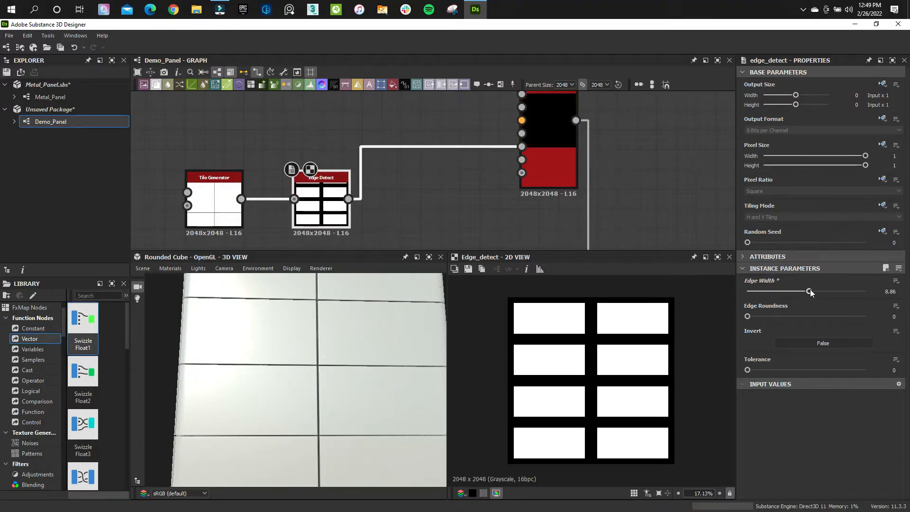
pyautogui.moveTo(810, 292); pyautogui.dragTo(772, 292)
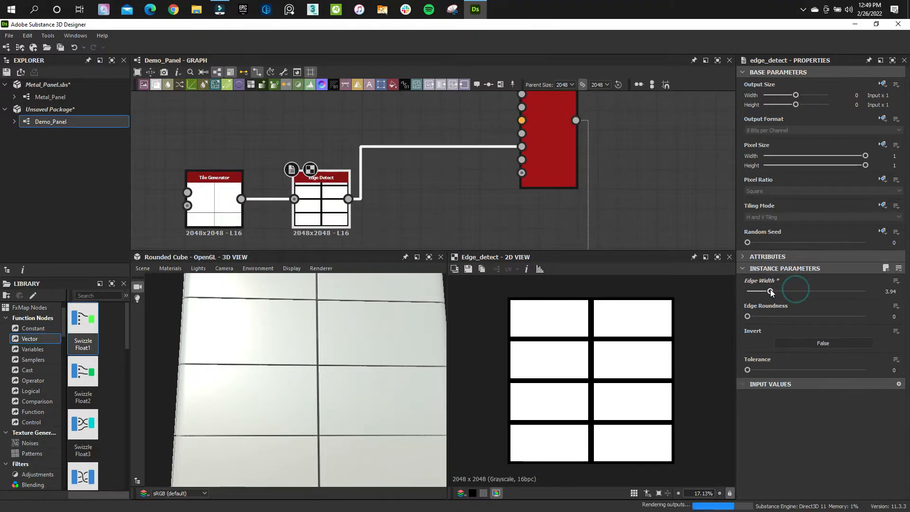
pyautogui.moveTo(771, 292); pyautogui.dragTo(761, 292)
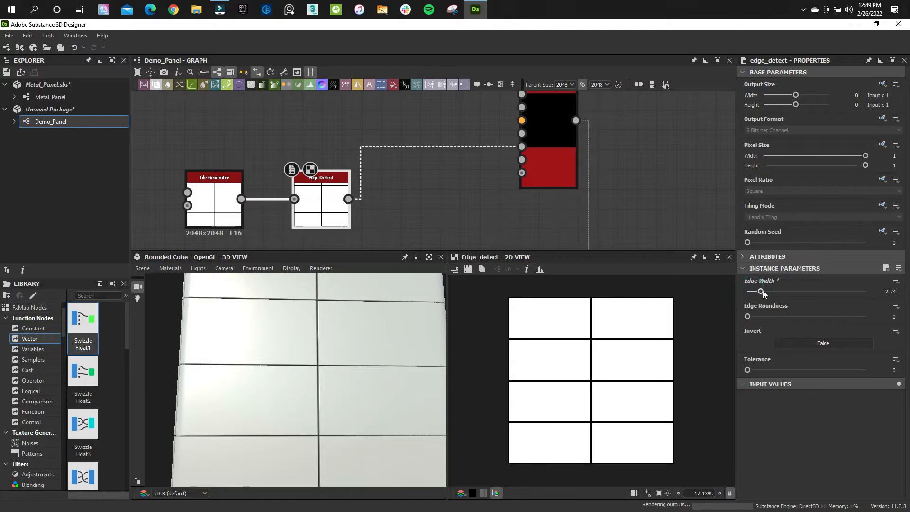
pyautogui.moveTo(759, 292); pyautogui.dragTo(786, 292)
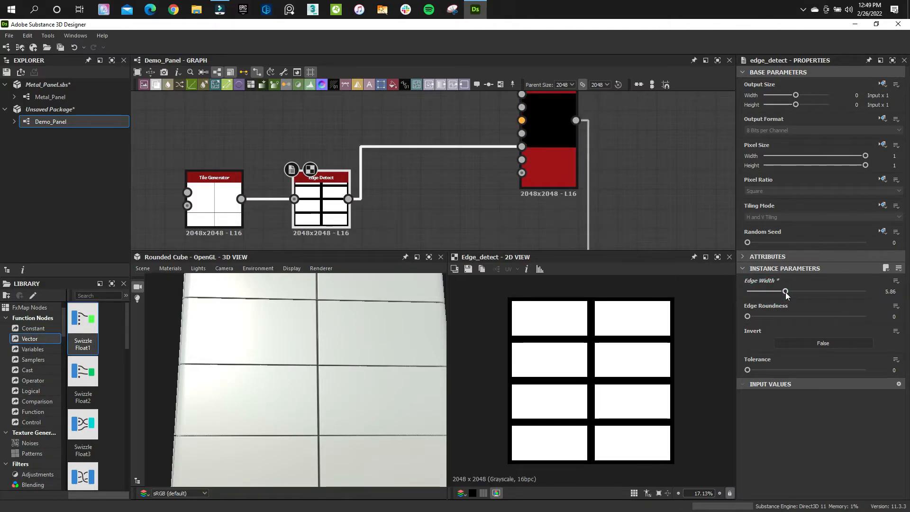
pyautogui.moveTo(787, 292); pyautogui.dragTo(808, 292)
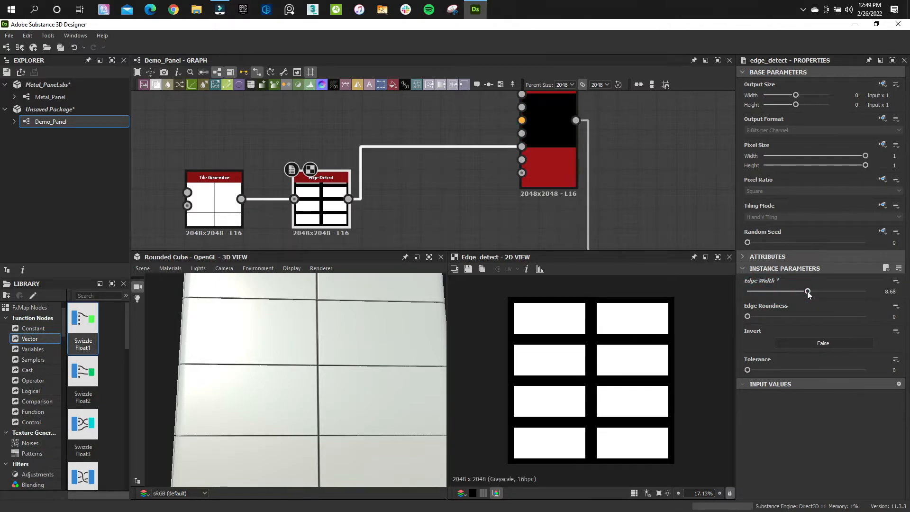
pyautogui.moveTo(807, 290); pyautogui.dragTo(820, 290)
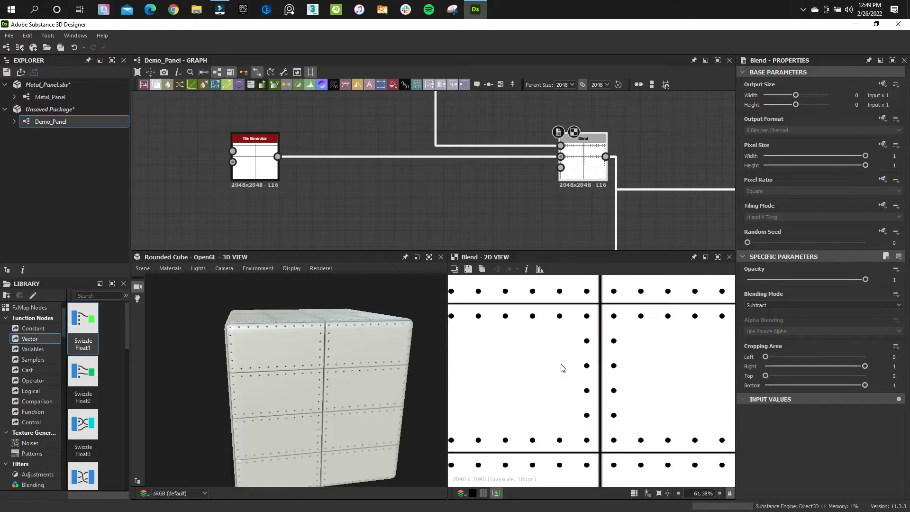
# Toggle the Tile Sampler's mask invert off and back on, then set mask threshold to 0.14.
pyautogui.scroll(-3)
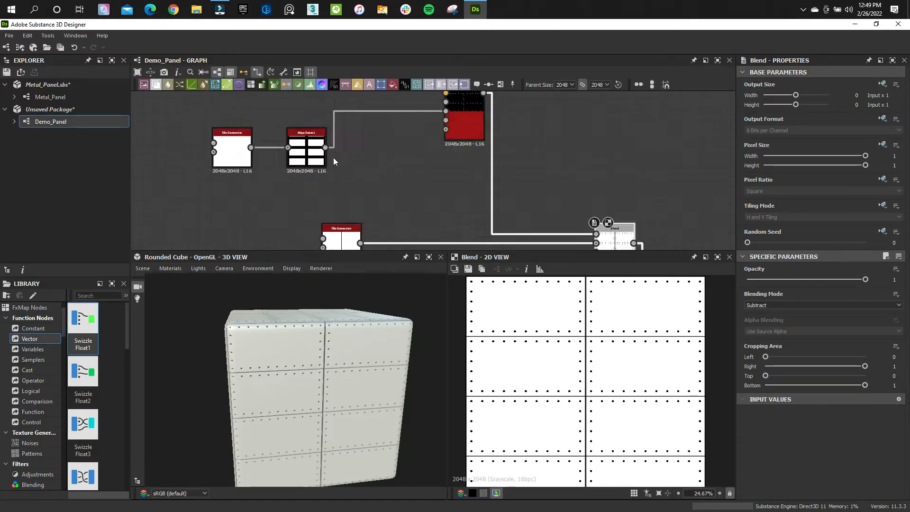
pyautogui.click(306, 133)
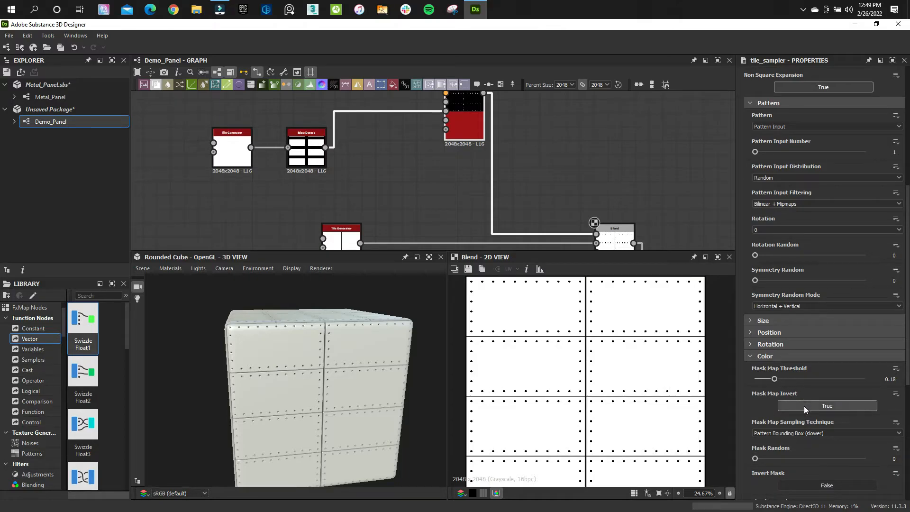
pyautogui.click(827, 405)
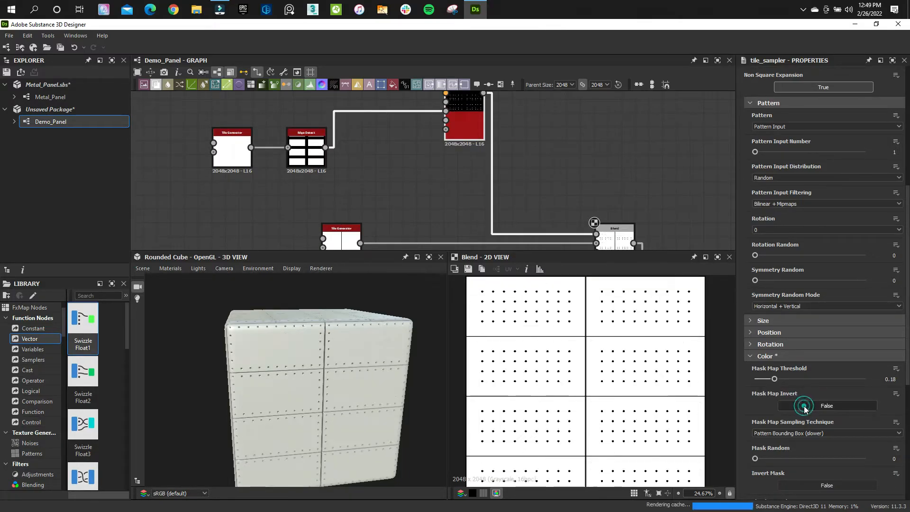
pyautogui.click(827, 405)
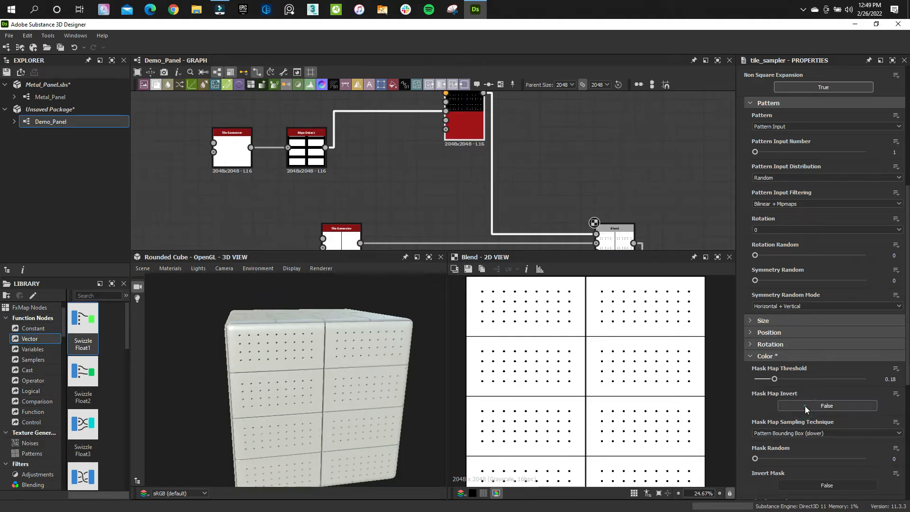
pyautogui.click(827, 406)
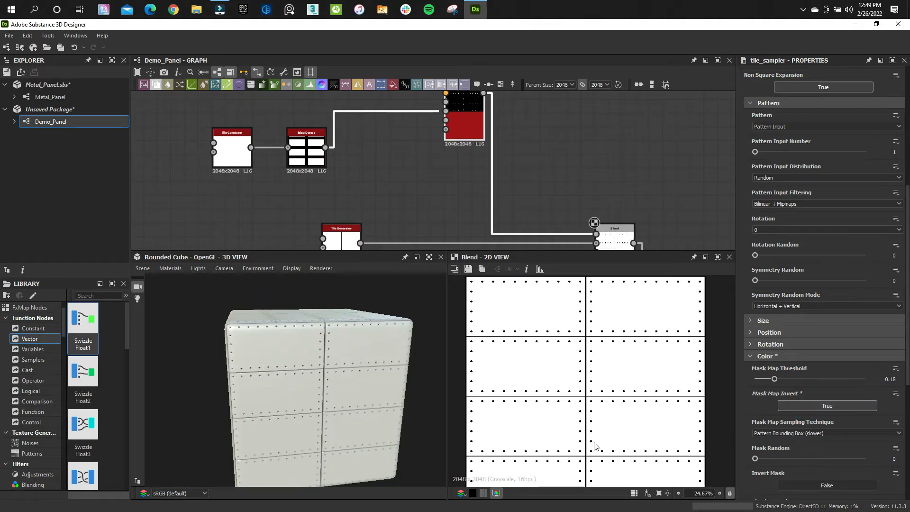
pyautogui.moveTo(771, 427)
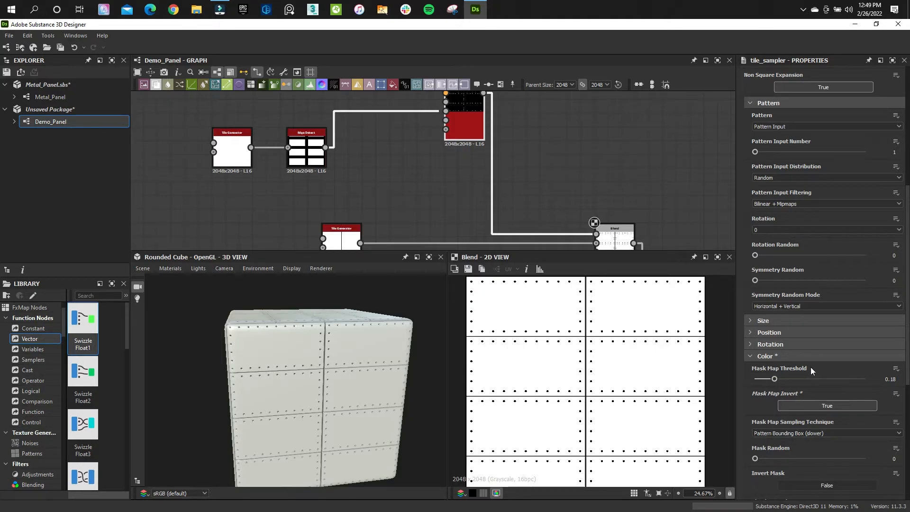
pyautogui.moveTo(775, 378); pyautogui.dragTo(755, 378)
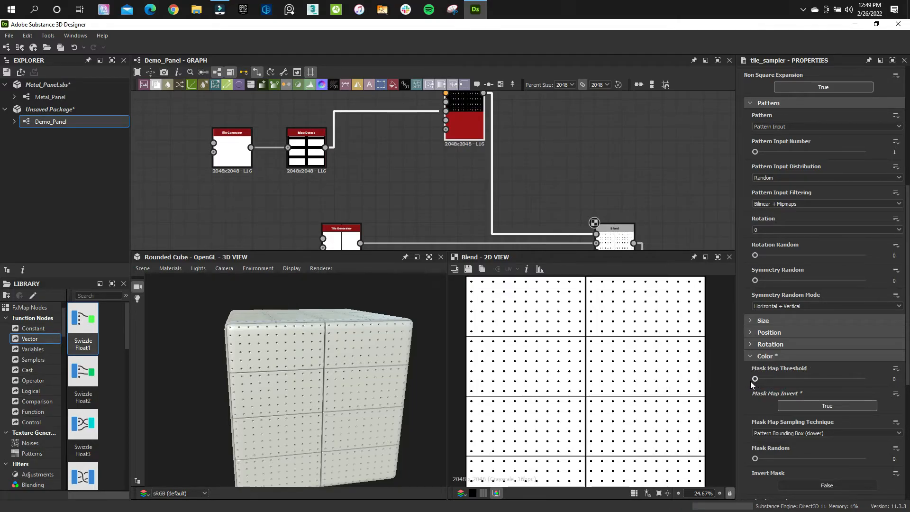
pyautogui.moveTo(755, 378); pyautogui.dragTo(771, 379)
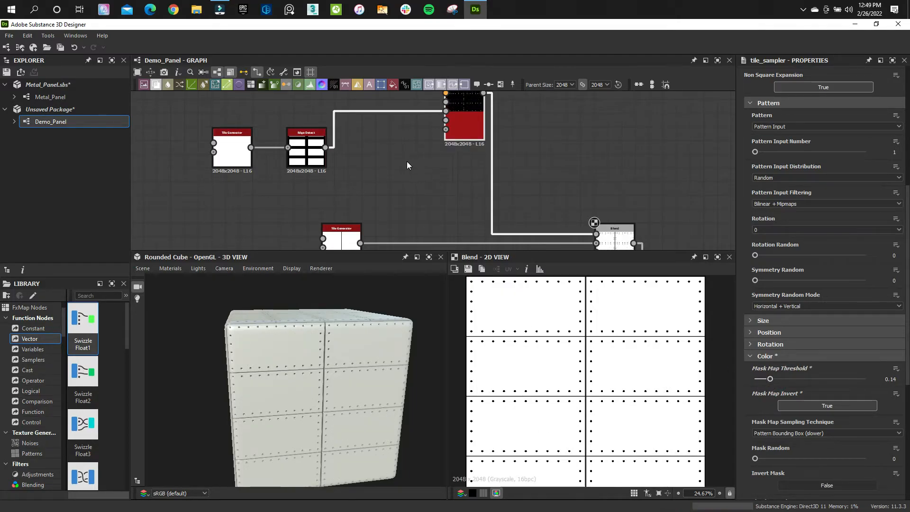
# Set the Edge Detect node's Edge Width to about 11.26.
pyautogui.click(306, 148)
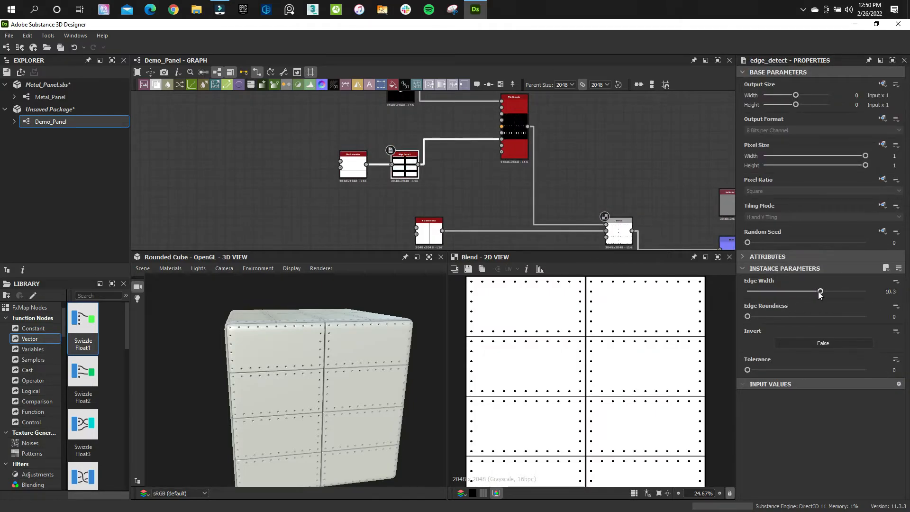
pyautogui.moveTo(820, 292); pyautogui.dragTo(836, 292)
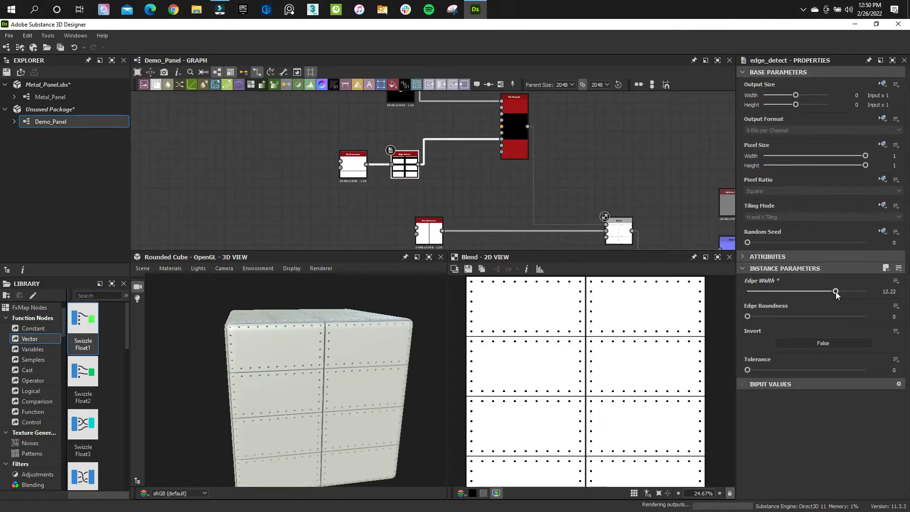
pyautogui.moveTo(836, 292); pyautogui.dragTo(829, 292)
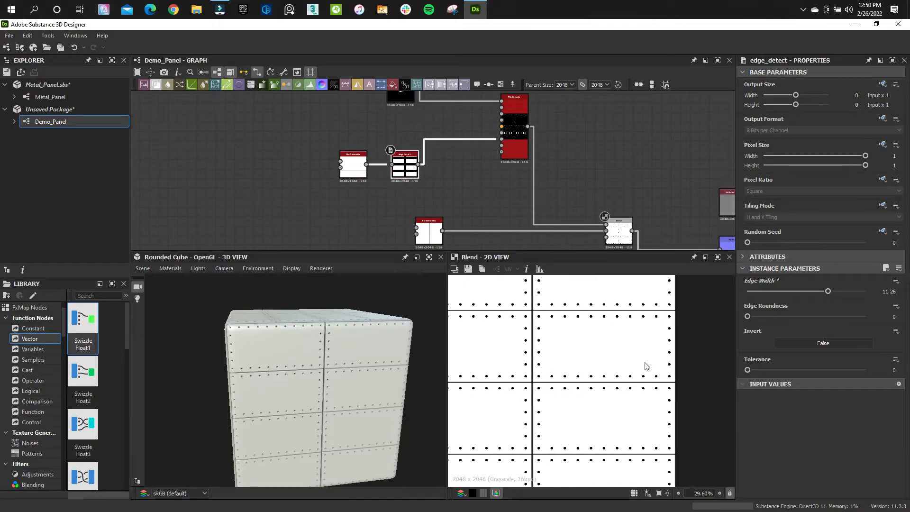
pyautogui.moveTo(581, 325)
pyautogui.write('bel')
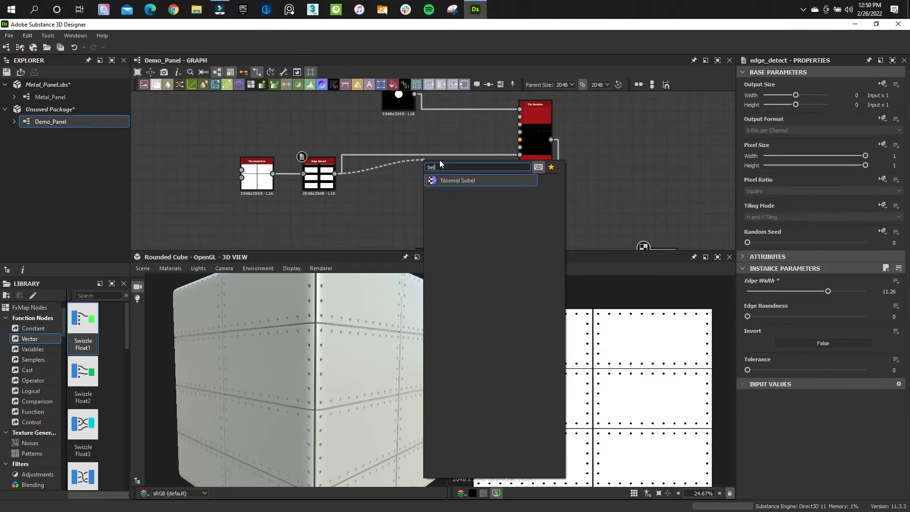
# Adjust the Bevel node's Distance until rivet holes sit at panel corners, not along seams.
pyautogui.click(458, 180)
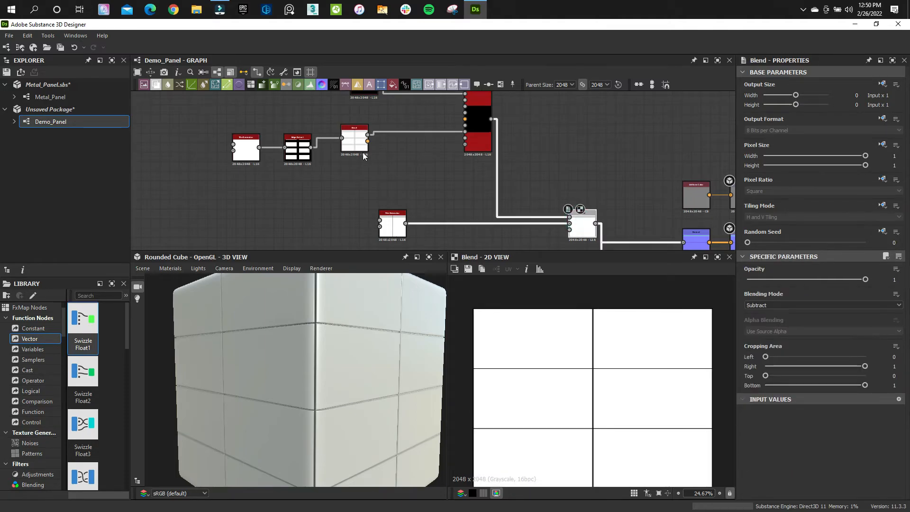
pyautogui.click(354, 139)
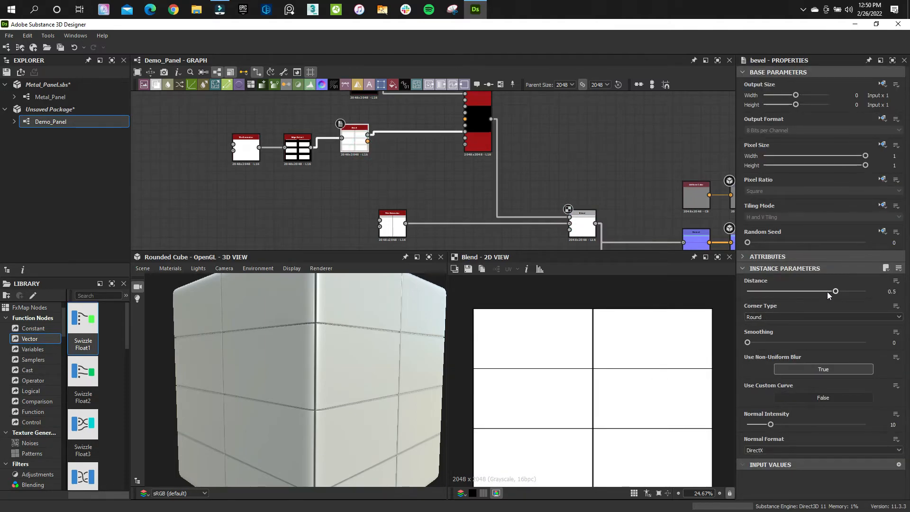
pyautogui.moveTo(835, 291); pyautogui.dragTo(802, 291)
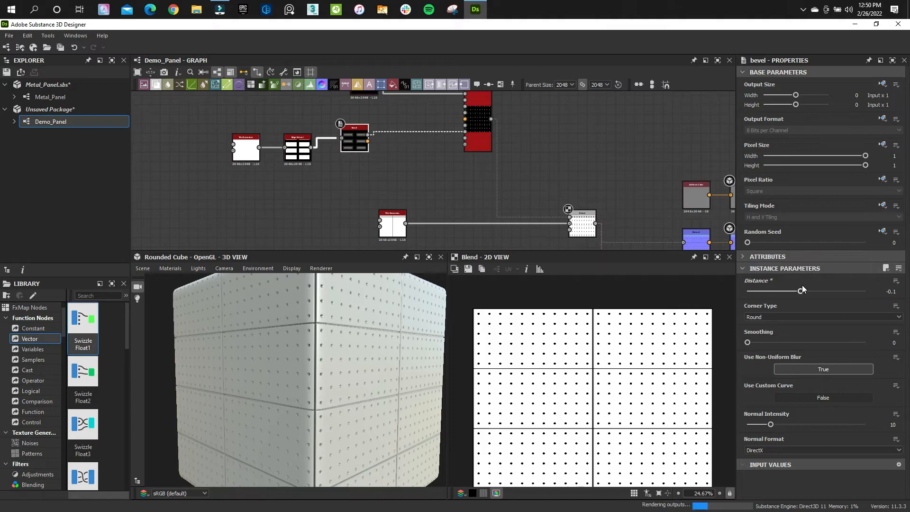
pyautogui.moveTo(802, 290); pyautogui.dragTo(813, 291)
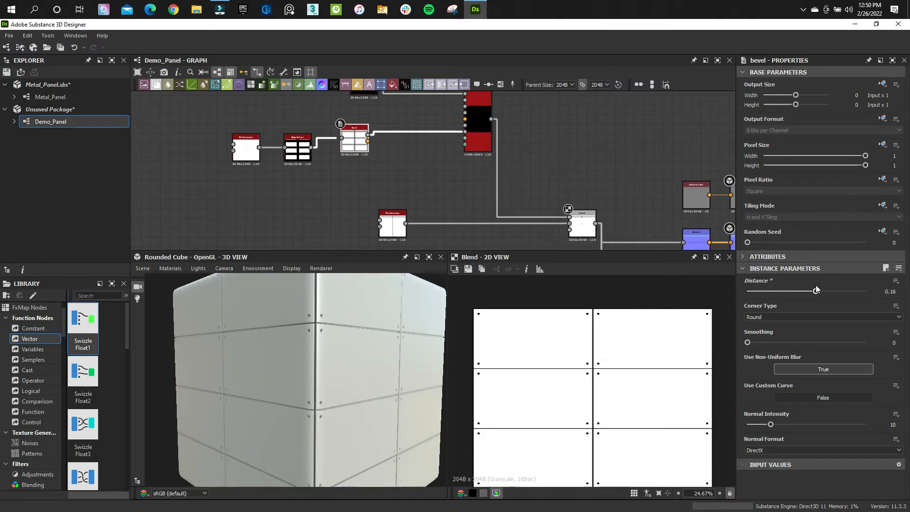
pyautogui.moveTo(817, 290); pyautogui.dragTo(809, 290)
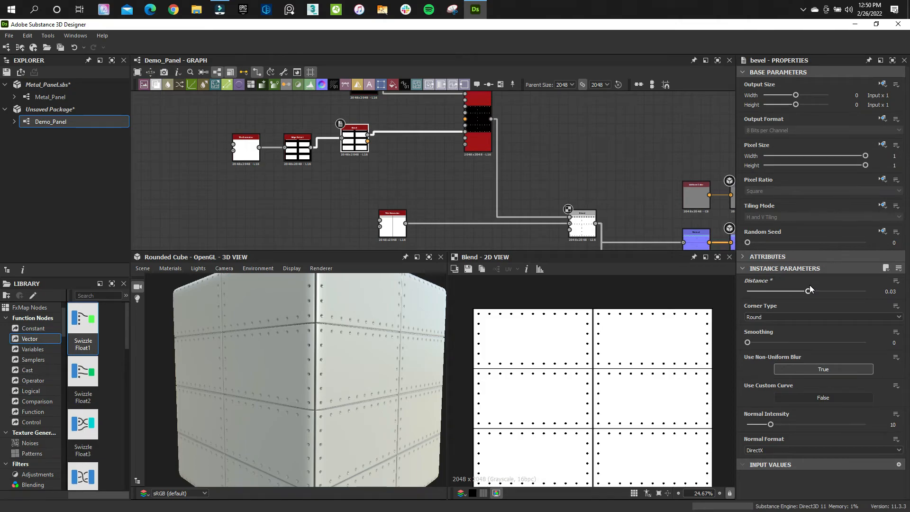
pyautogui.moveTo(807, 292); pyautogui.dragTo(816, 292)
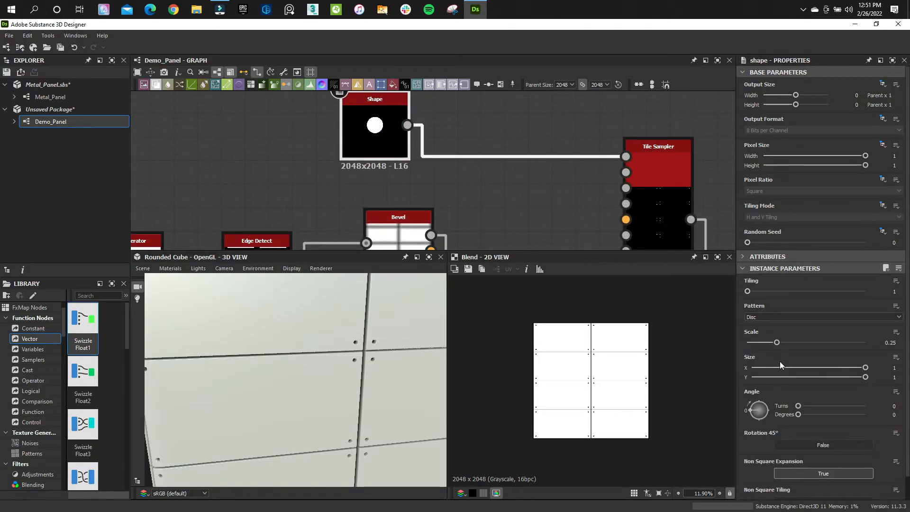
# Enlarge the rivet disc Shape scale and settle Edge Detect width near 12.
pyautogui.moveTo(778, 342); pyautogui.dragTo(799, 342)
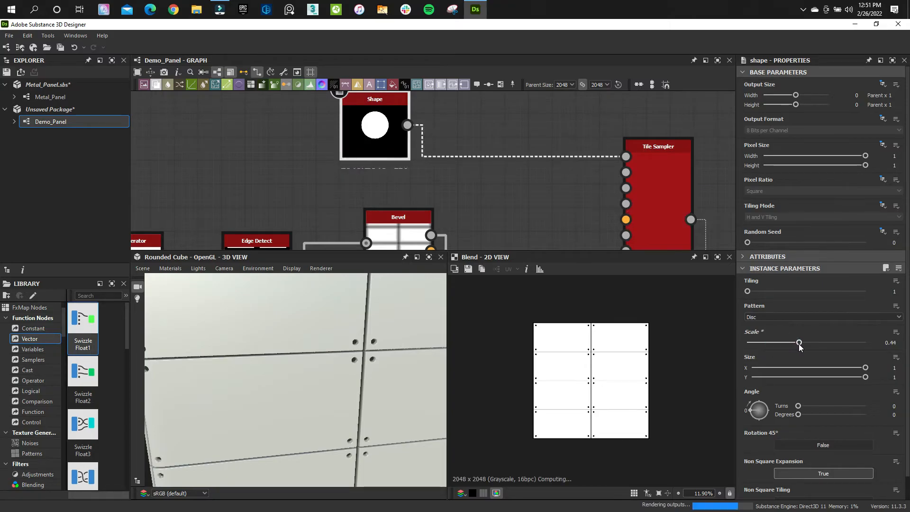
pyautogui.moveTo(800, 343); pyautogui.dragTo(806, 343)
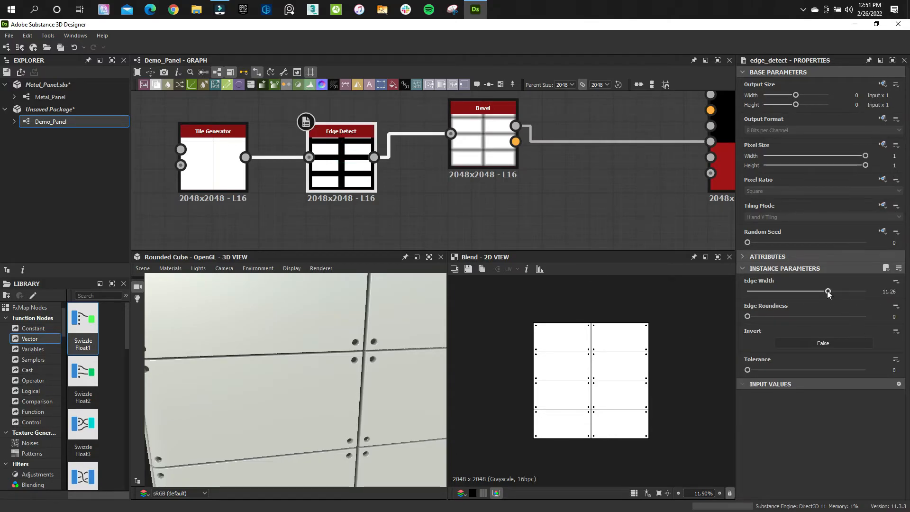
pyautogui.moveTo(828, 292); pyautogui.dragTo(847, 293)
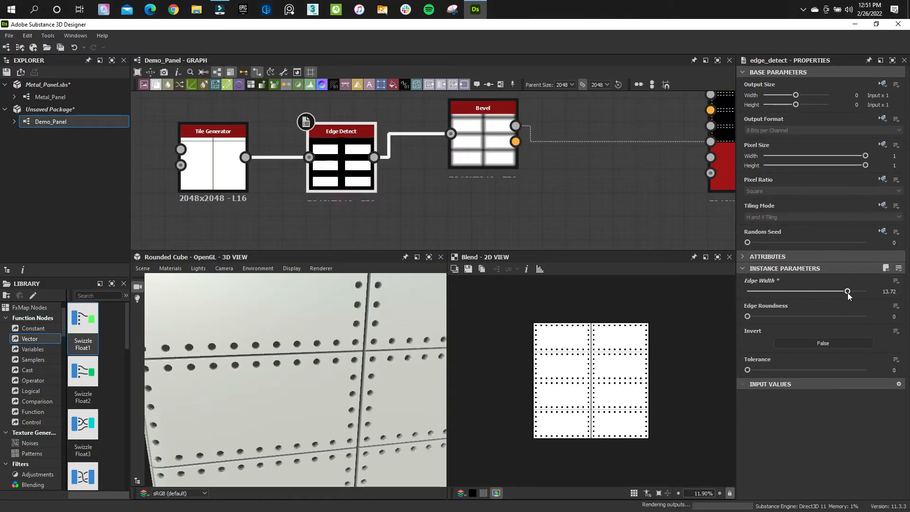
pyautogui.moveTo(848, 291); pyautogui.dragTo(826, 290)
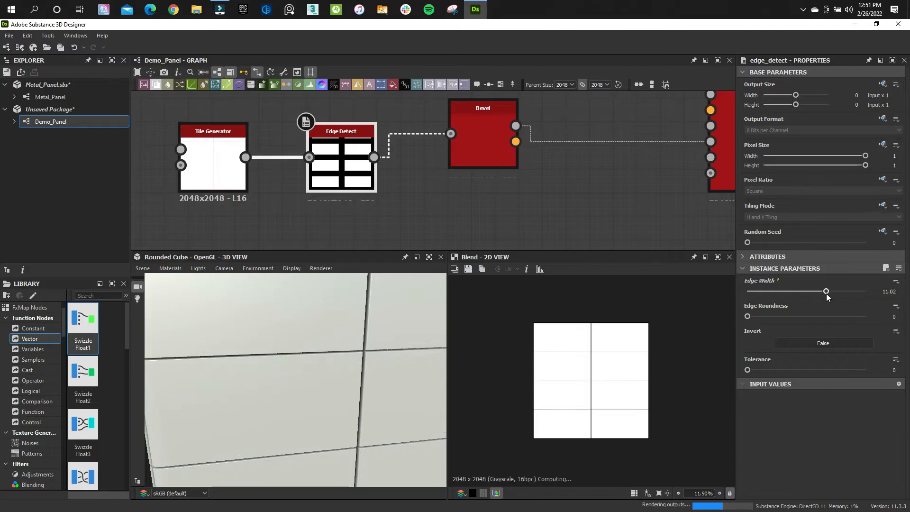
pyautogui.moveTo(826, 290); pyautogui.dragTo(831, 290)
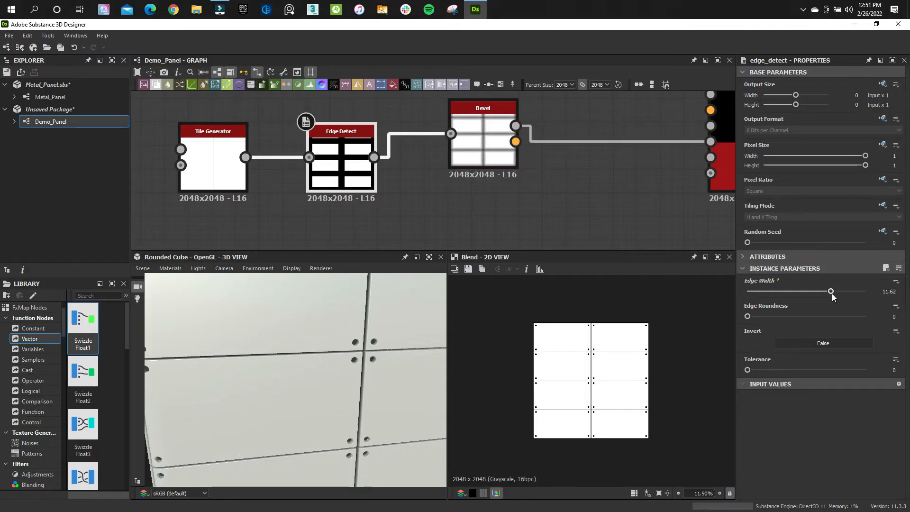
pyautogui.moveTo(830, 290); pyautogui.dragTo(835, 291)
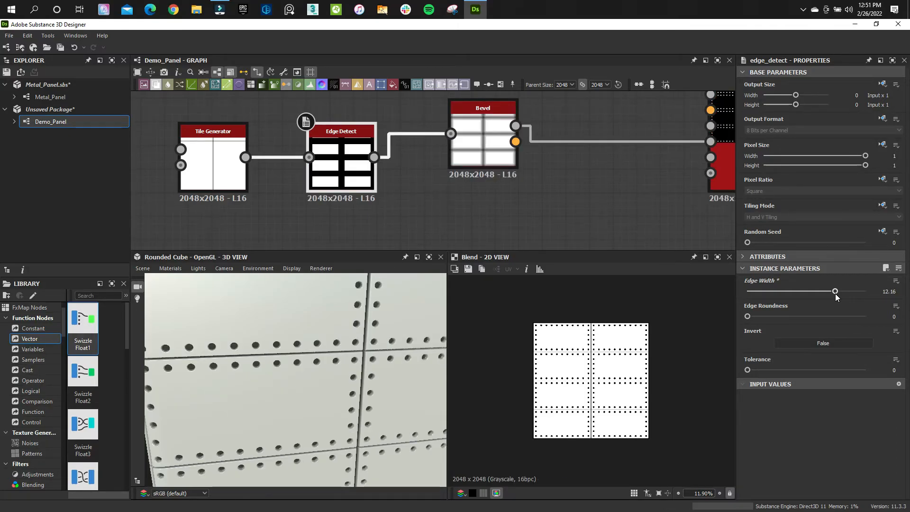
pyautogui.moveTo(835, 290); pyautogui.dragTo(834, 290)
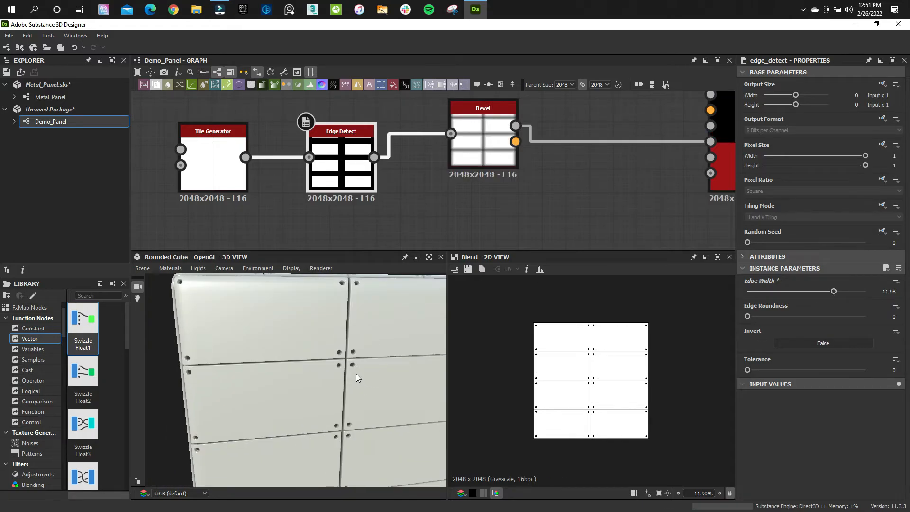
pyautogui.moveTo(834, 290); pyautogui.dragTo(824, 290)
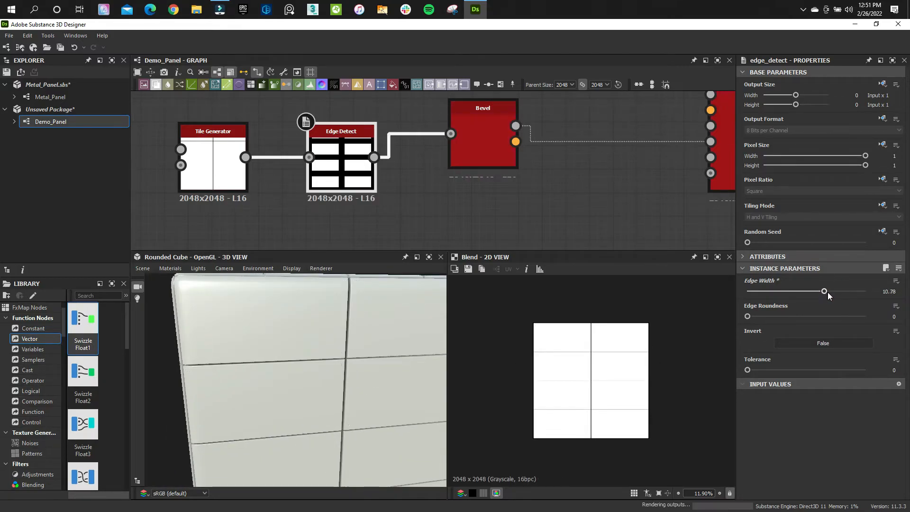
pyautogui.moveTo(825, 292); pyautogui.dragTo(834, 291)
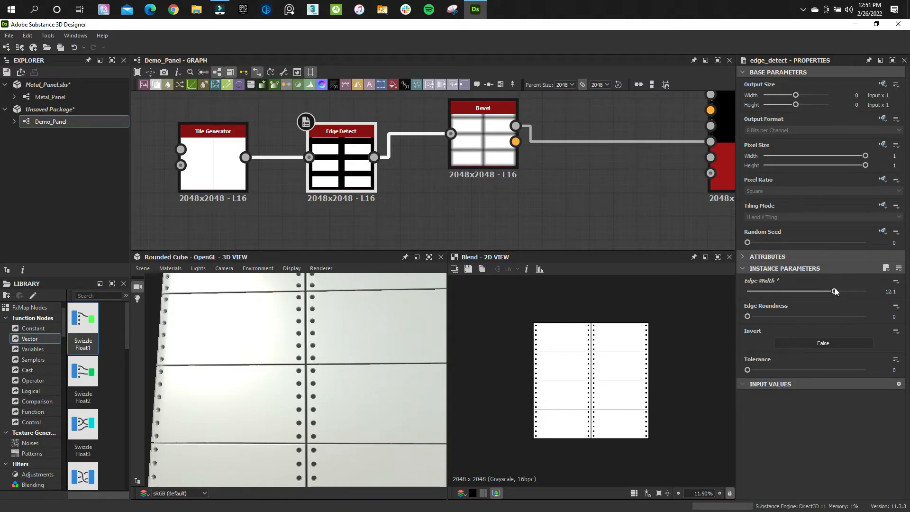
pyautogui.moveTo(836, 290); pyautogui.dragTo(830, 291)
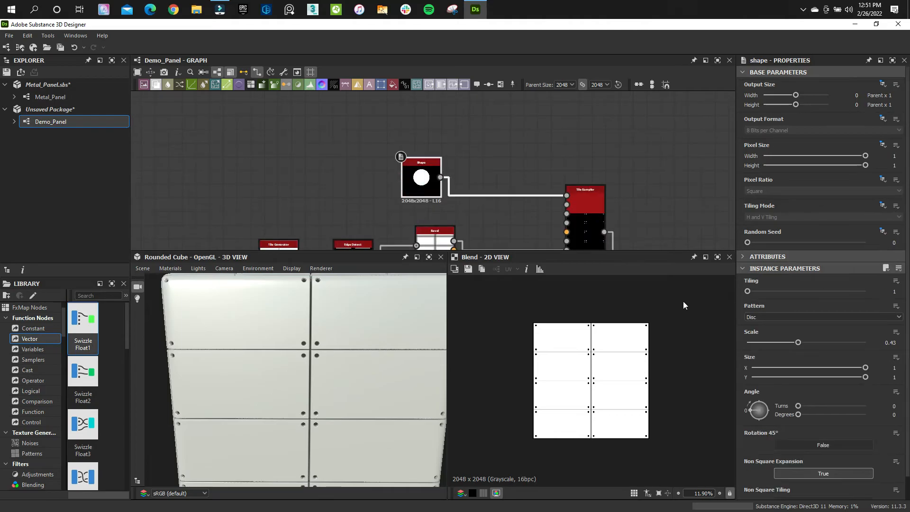
# Lower the rivet disc Shape's Scale to about 0.37.
pyautogui.moveTo(798, 342); pyautogui.dragTo(792, 342)
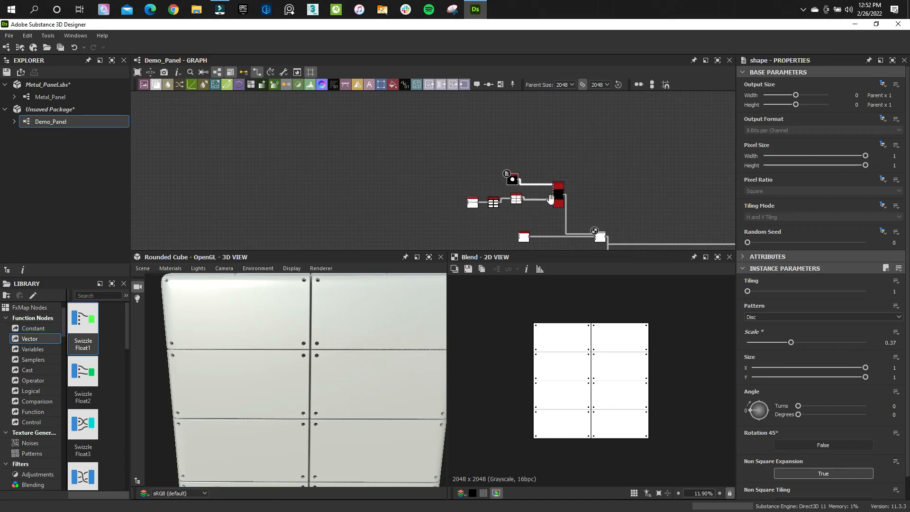
pyautogui.scroll(3)
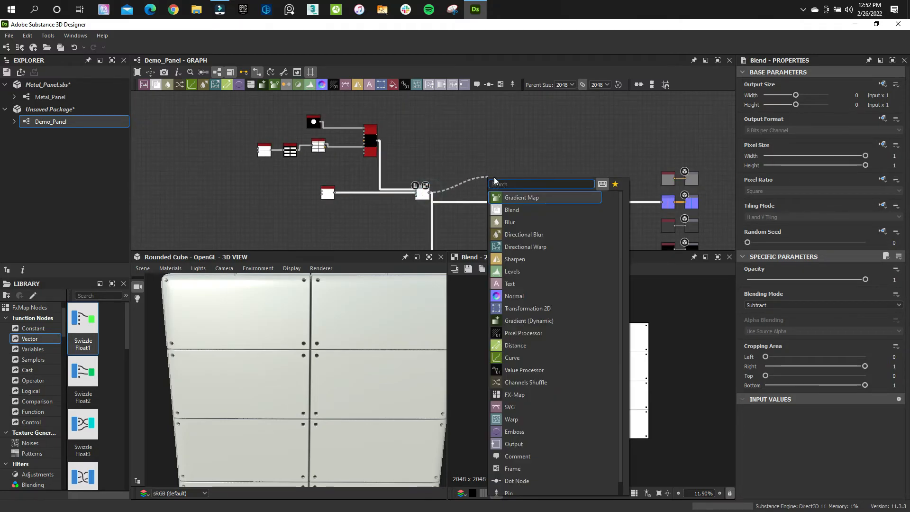
# Add a Blend node from the first Blend's output with Blending Mode set to Subtract.
pyautogui.write('b')
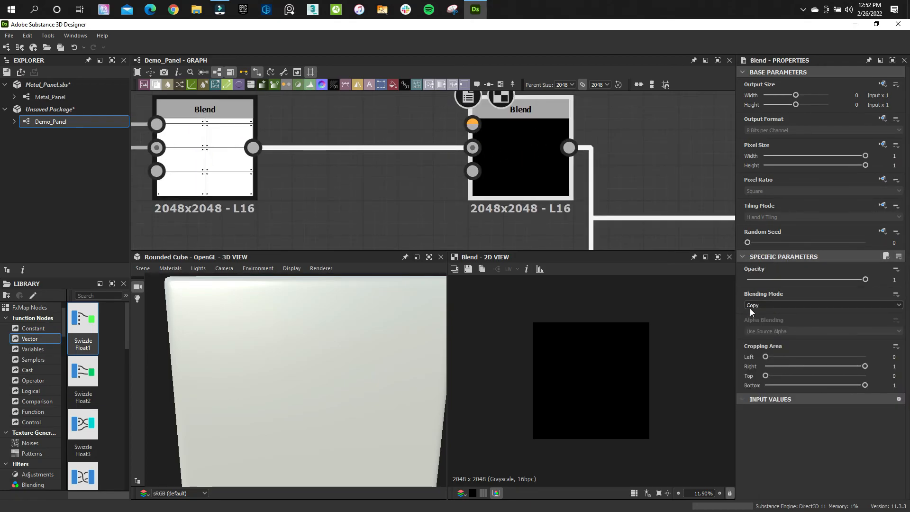
pyautogui.click(822, 305)
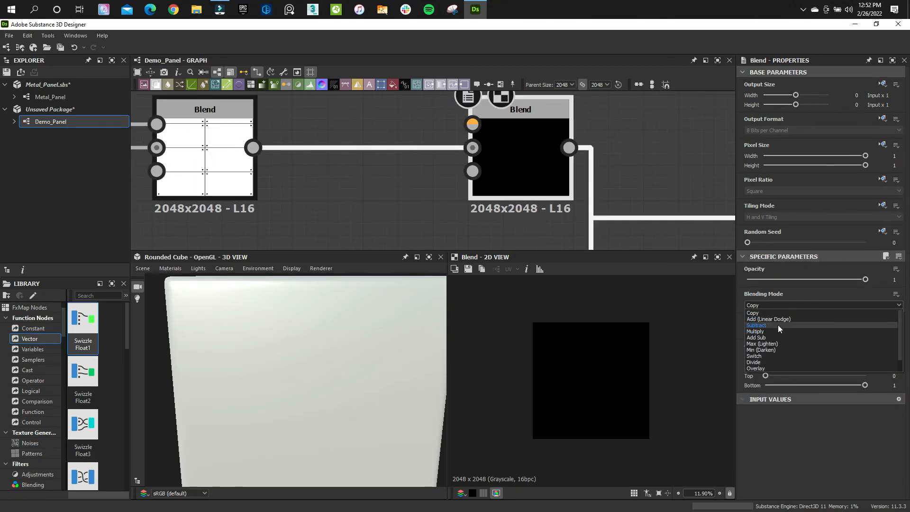
pyautogui.click(768, 319)
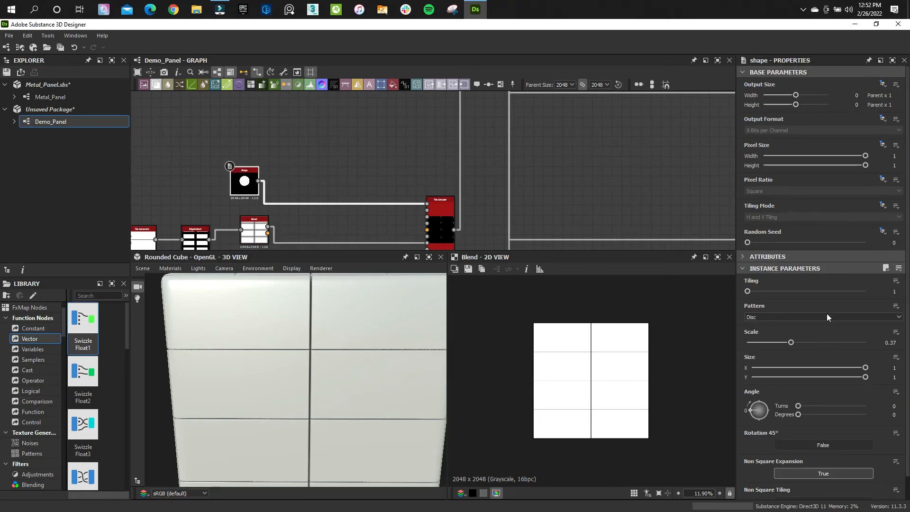
# Set the rivet disc Shape's Scale to about 0.22, forming small bolt rings.
pyautogui.moveTo(791, 342); pyautogui.dragTo(795, 342)
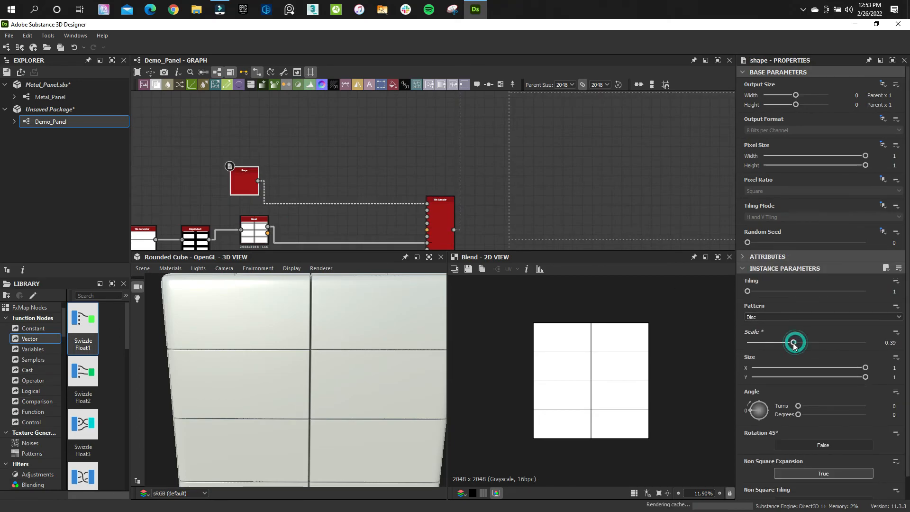
pyautogui.moveTo(800, 342); pyautogui.dragTo(793, 342)
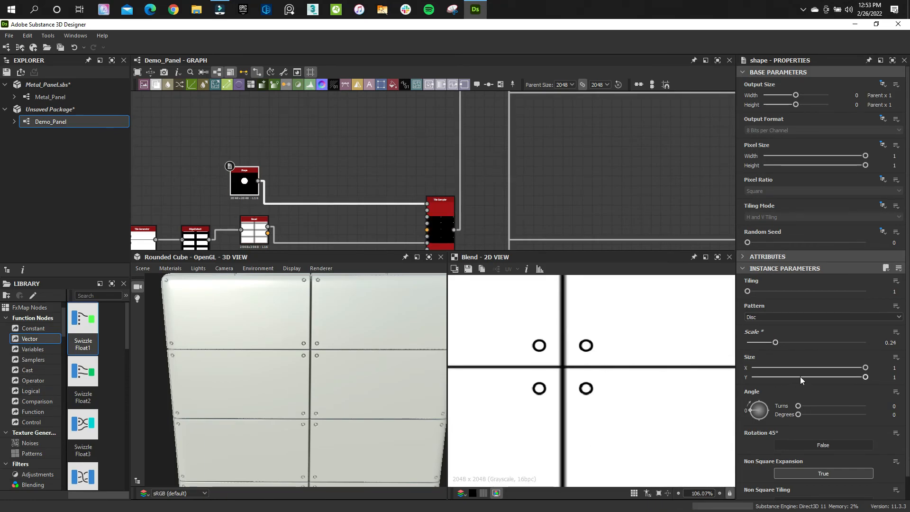
pyautogui.moveTo(777, 342); pyautogui.dragTo(770, 342)
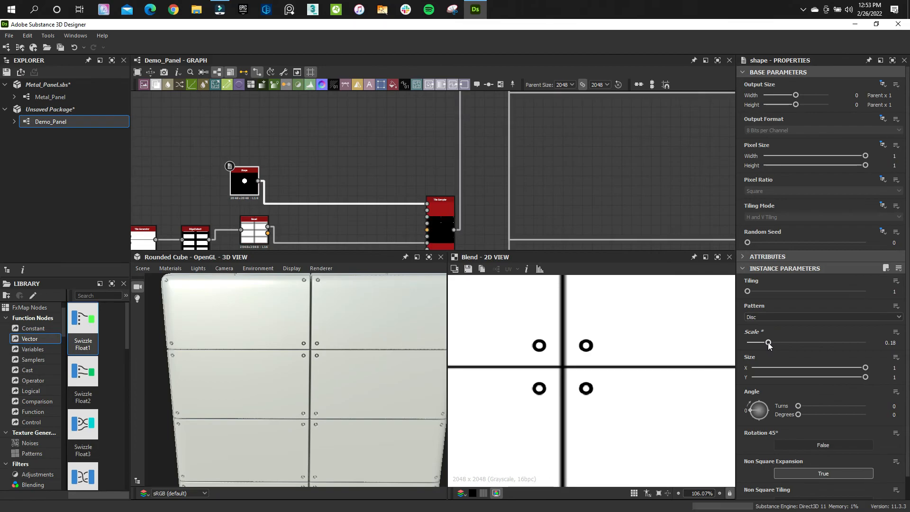
pyautogui.moveTo(769, 343); pyautogui.dragTo(774, 342)
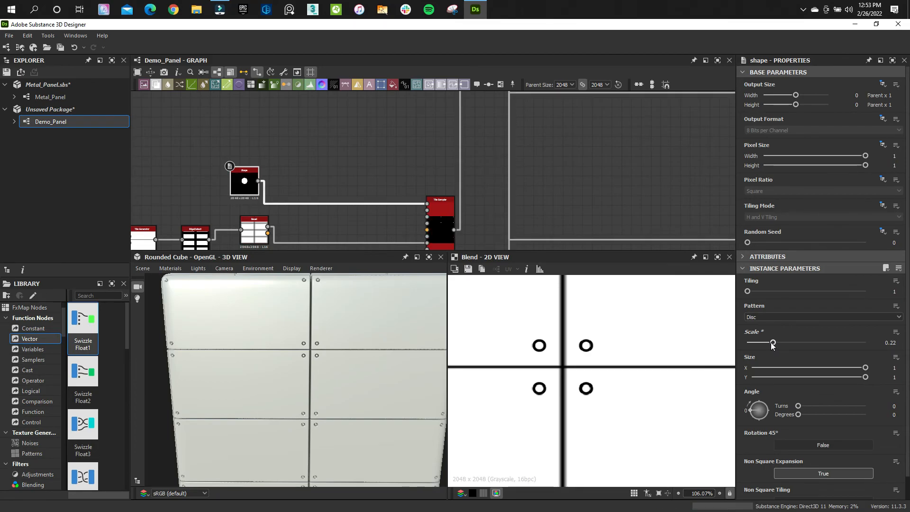